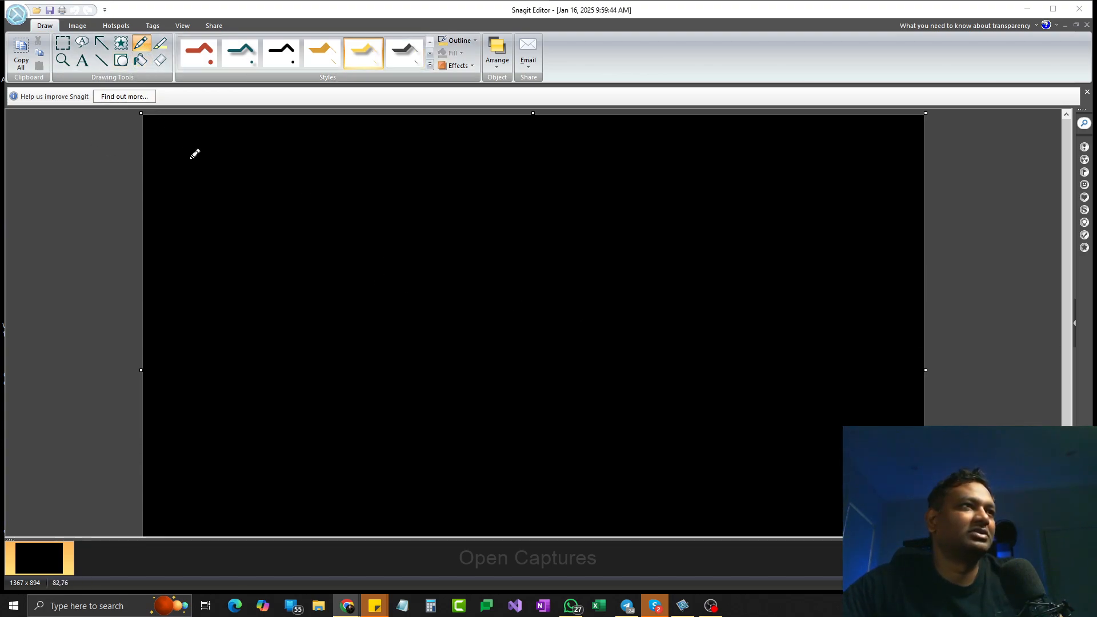
Hand-write 'Java' at the top-left and enclose it in a hand-drawn box.
left_click_drag(189, 158, 231, 147)
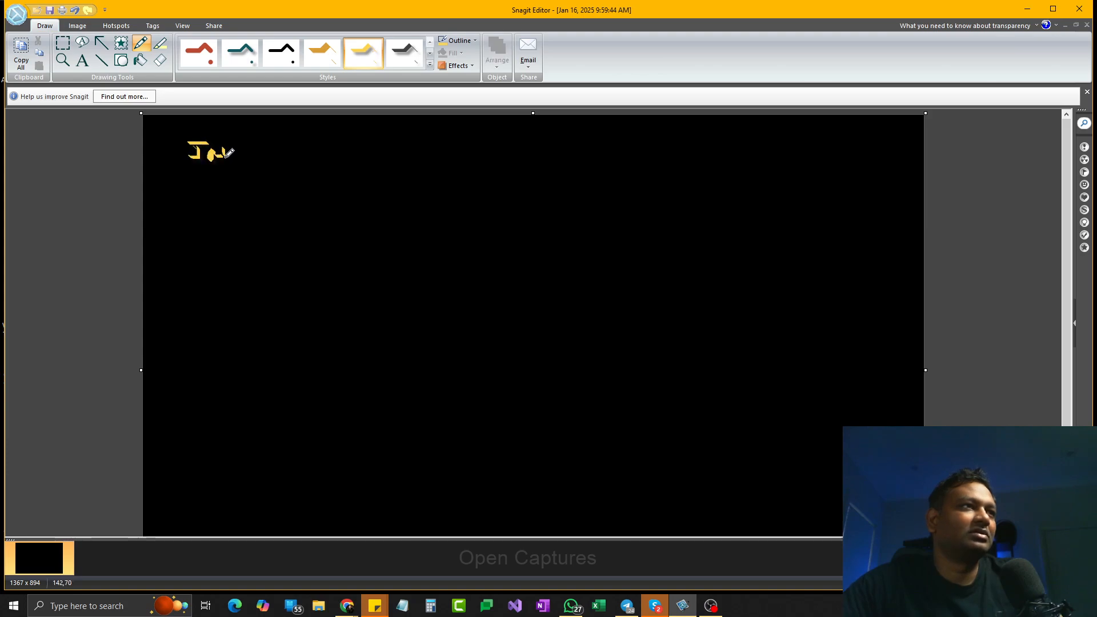
left_click_drag(178, 129, 264, 132)
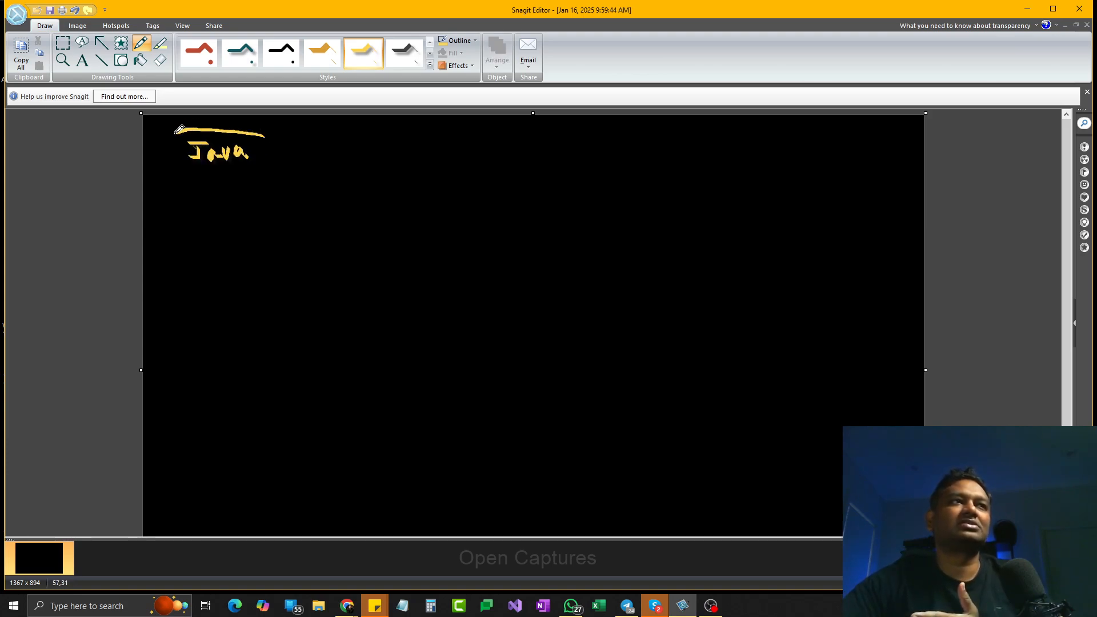
left_click_drag(178, 129, 266, 175)
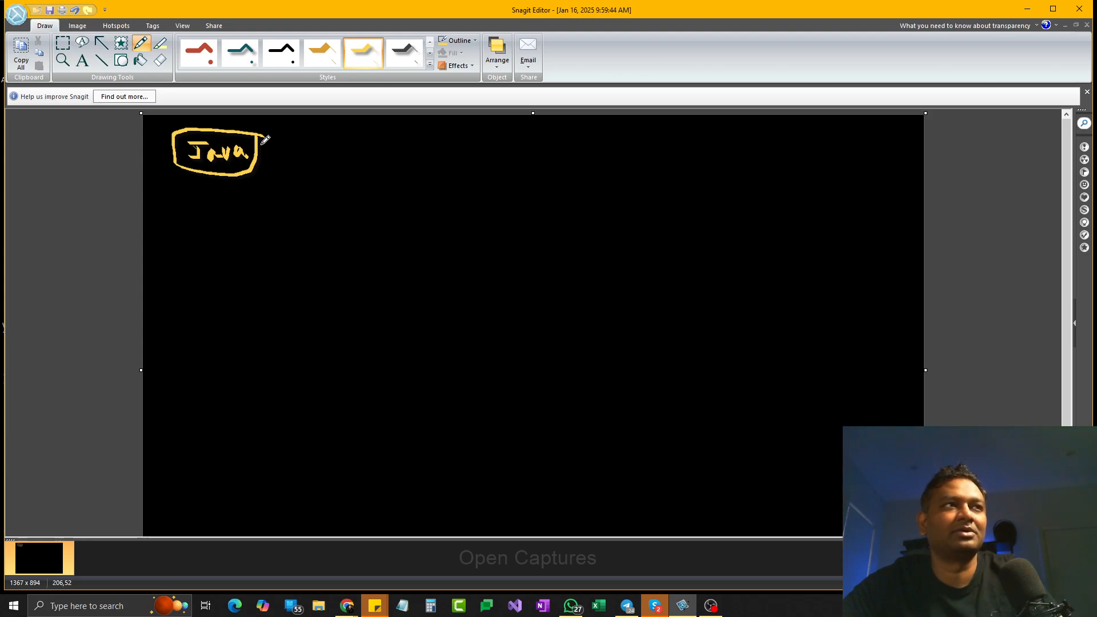
Write '= C# = SWIFT' in yellow along the top to the right of the Java box.
left_click_drag(427, 151, 458, 144)
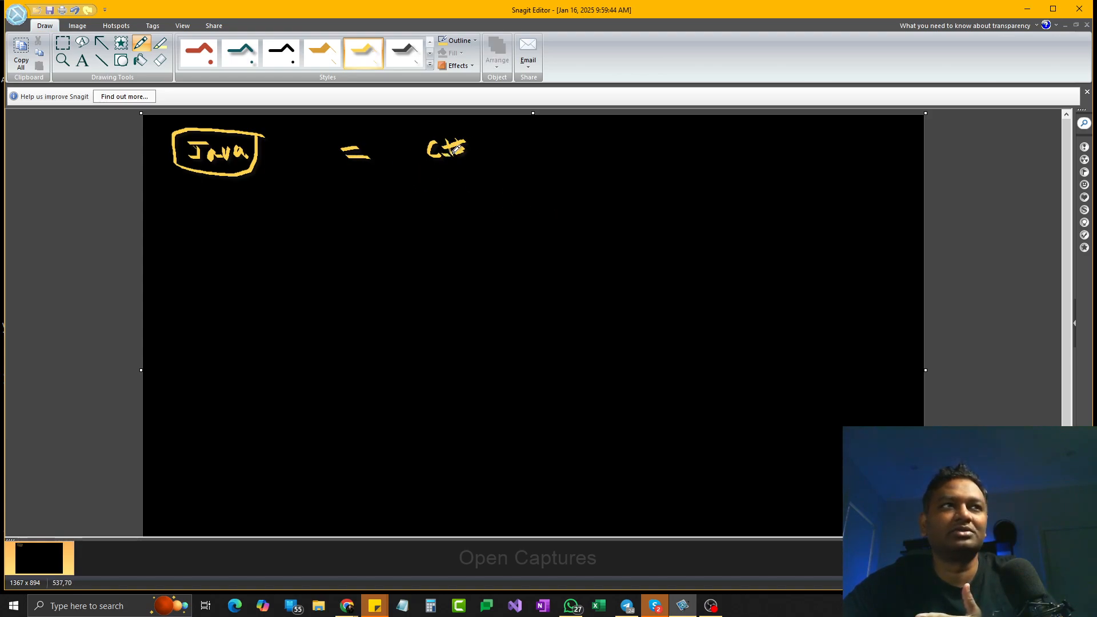
left_click_drag(531, 147, 605, 148)
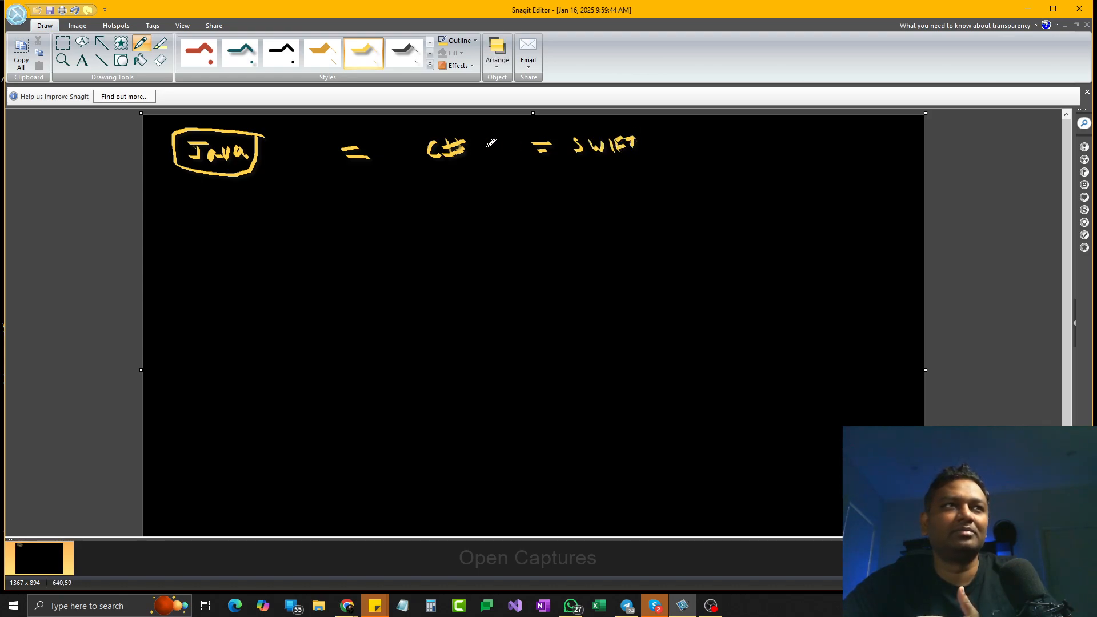
mouse_move(671, 180)
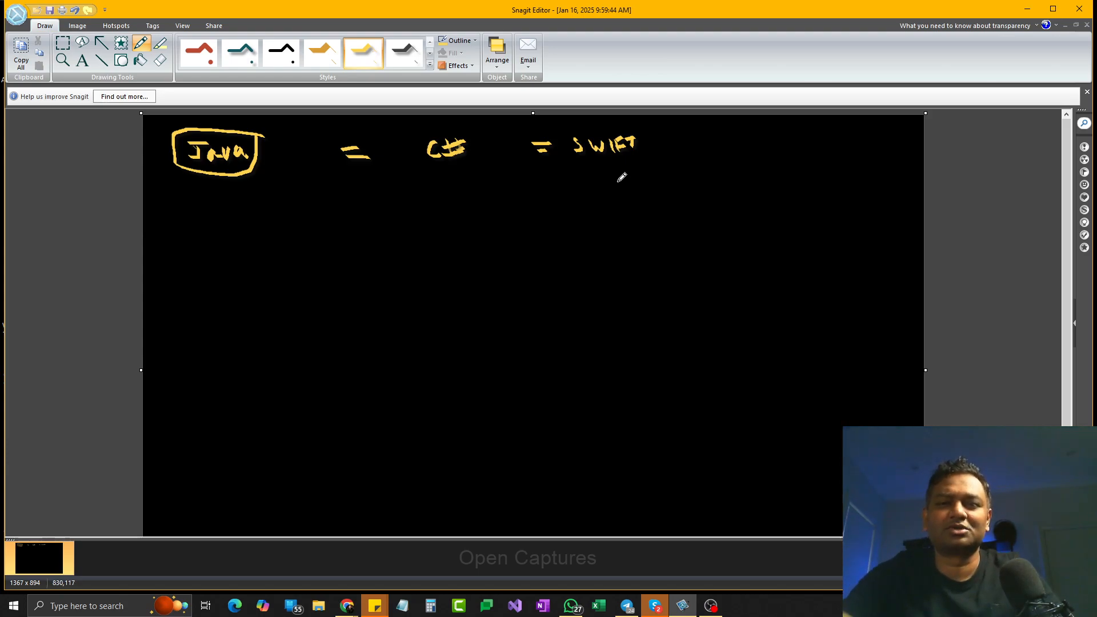
mouse_move(281, 183)
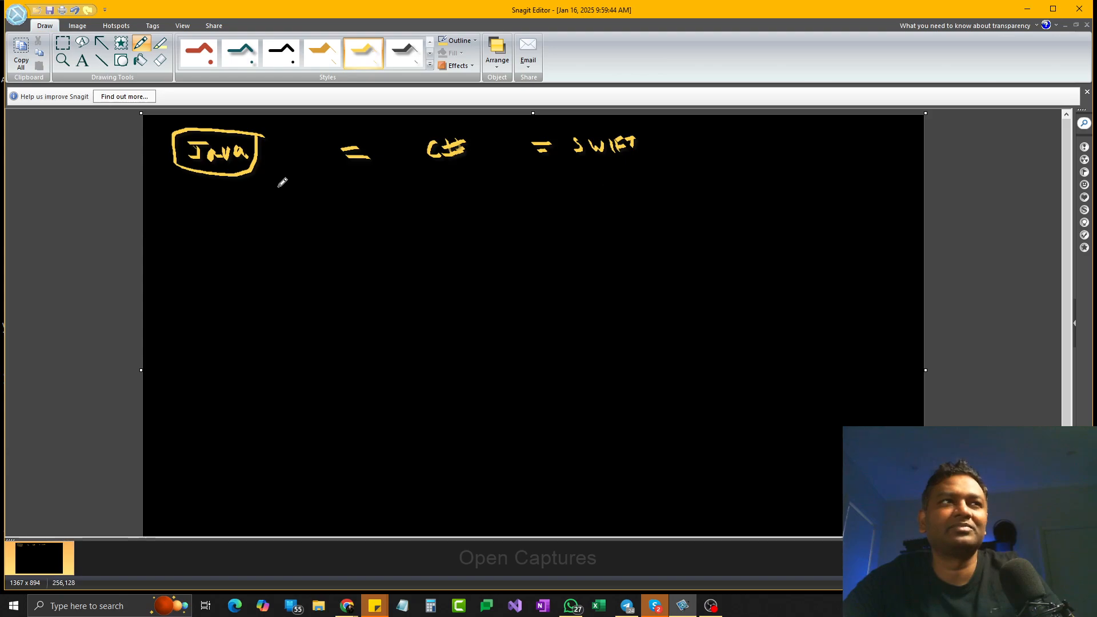
mouse_move(297, 175)
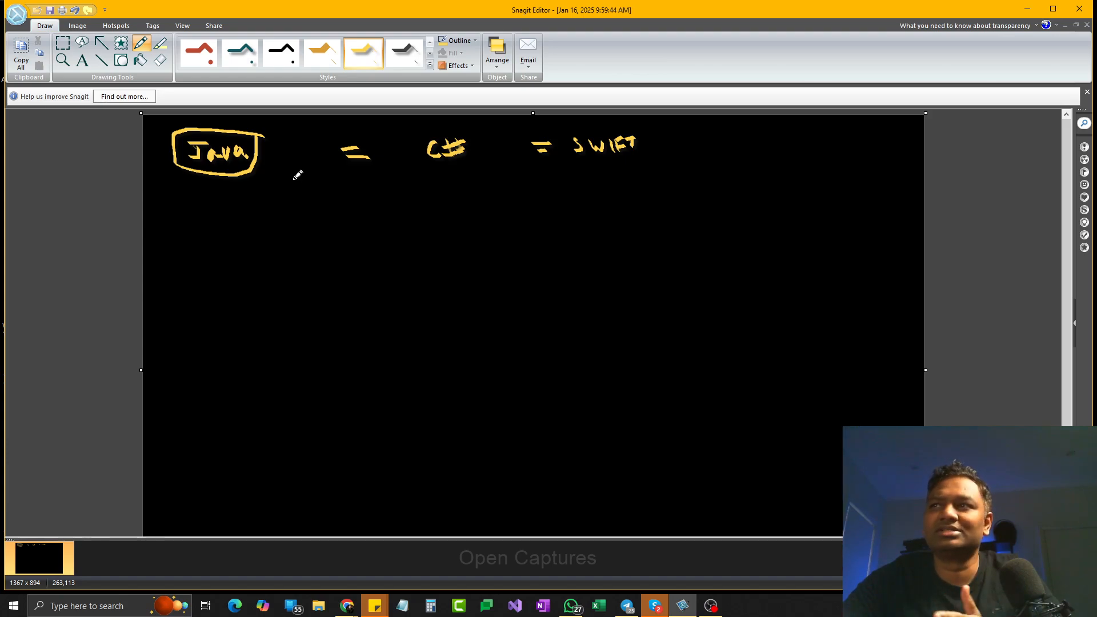
Draw branching arrows down from the Java box and label the first uses.
left_click_drag(219, 188, 178, 231)
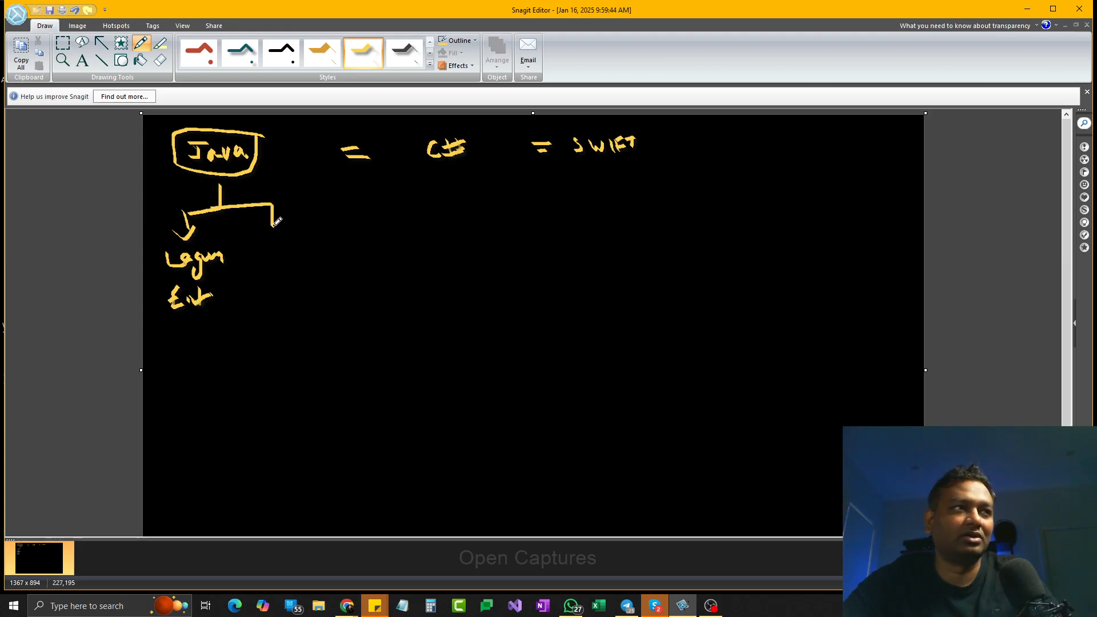
left_click_drag(263, 238, 287, 251)
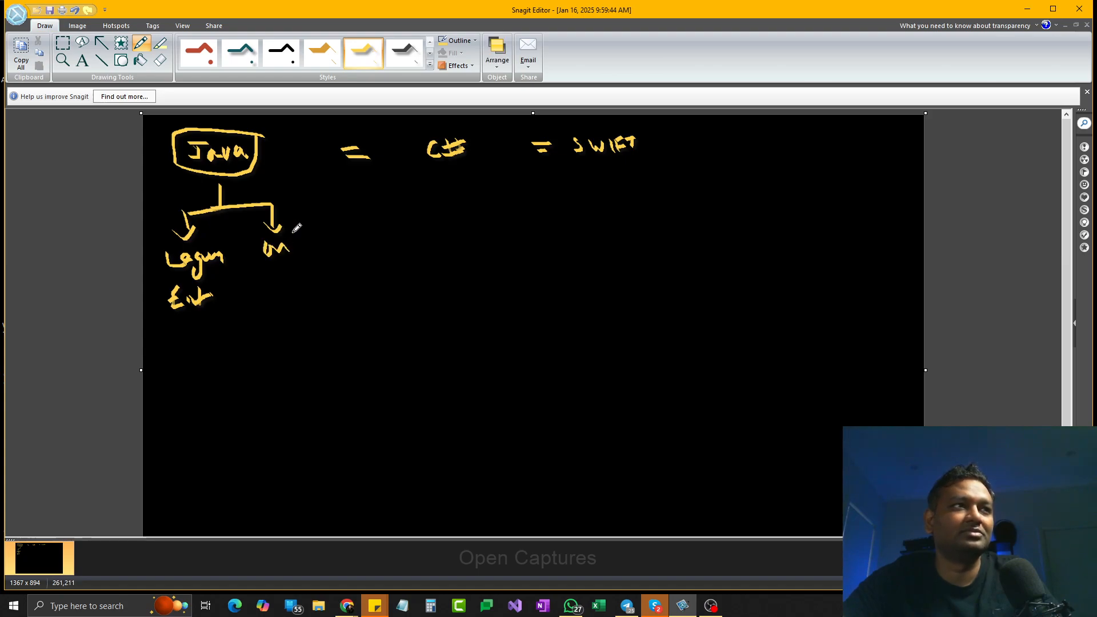
left_click_drag(266, 203, 325, 231)
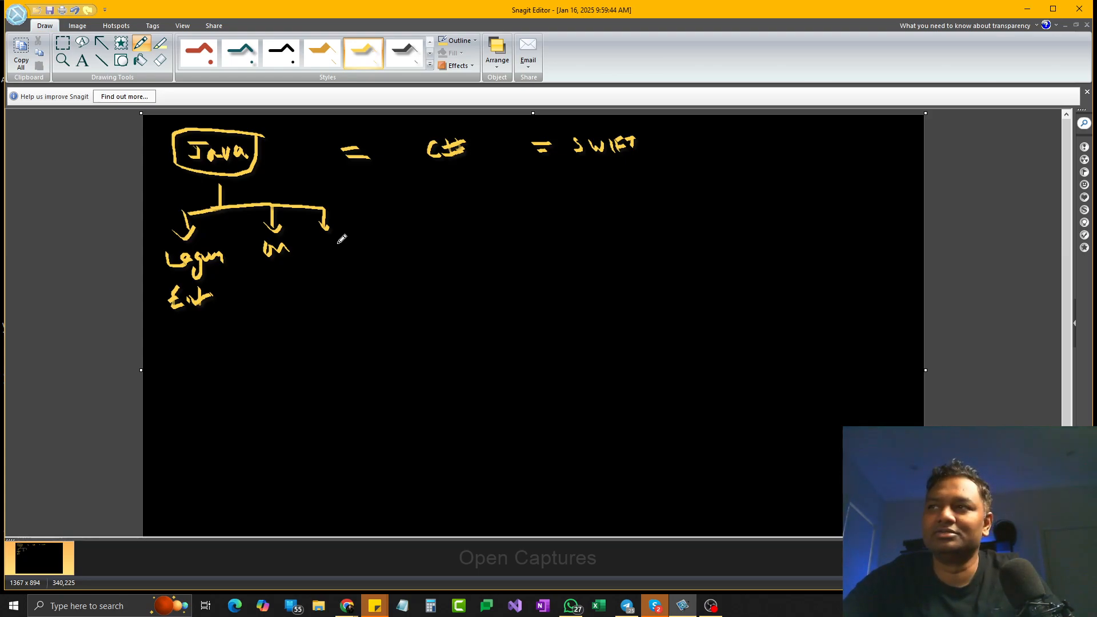
mouse_move(224, 196)
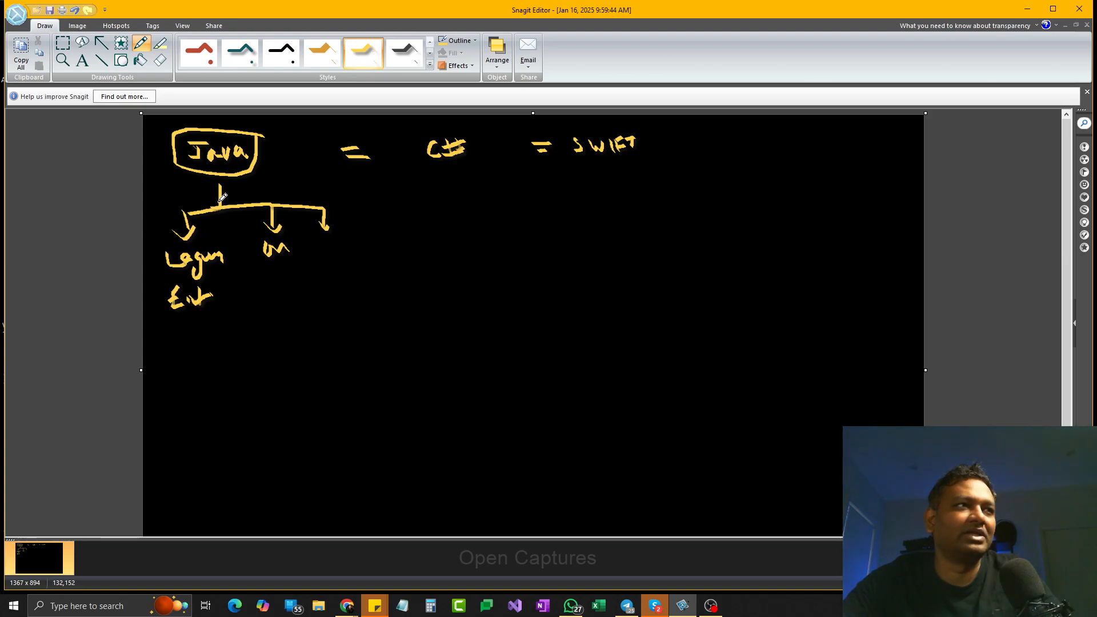
left_click_drag(219, 189, 231, 329)
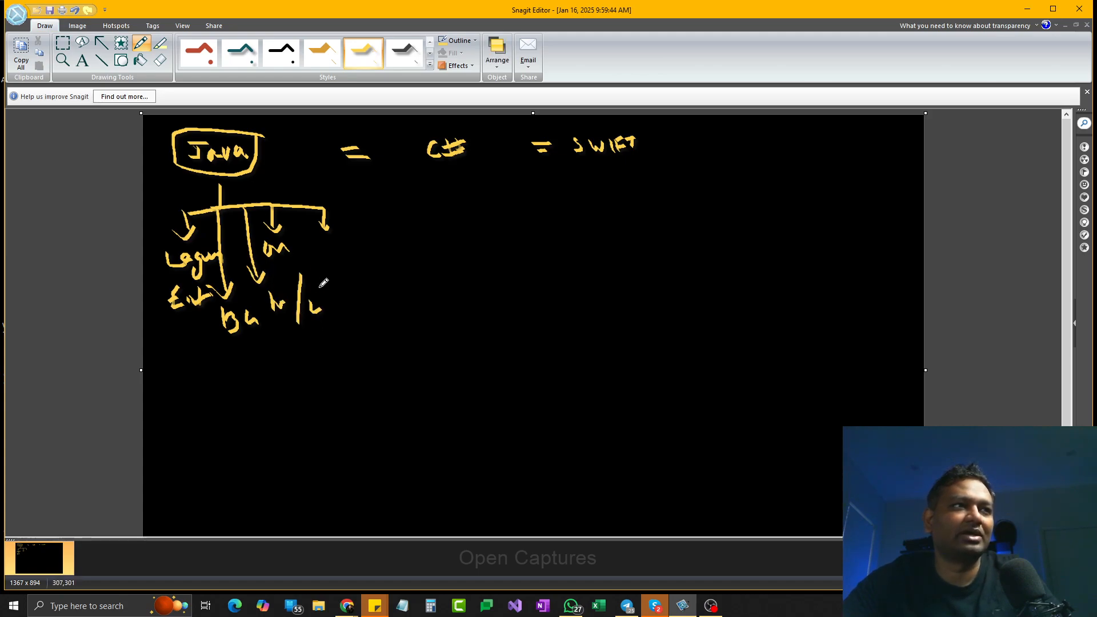
Add the long lower branch with its label and enclose the Java uses tree in a rectangle.
left_click_drag(322, 293, 343, 316)
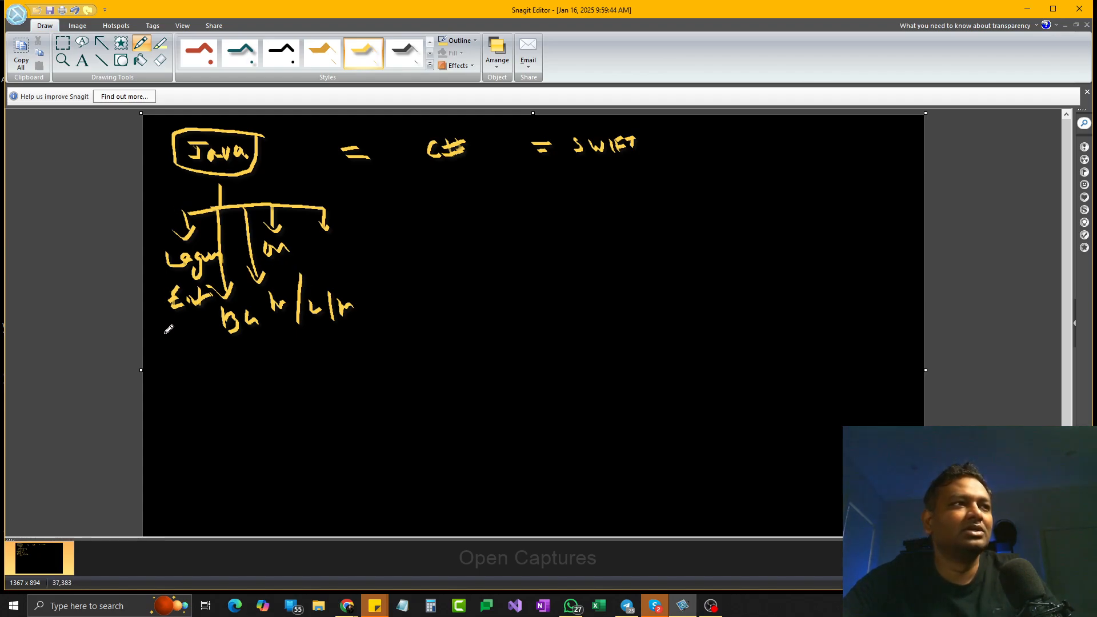
left_click_drag(161, 192, 378, 357)
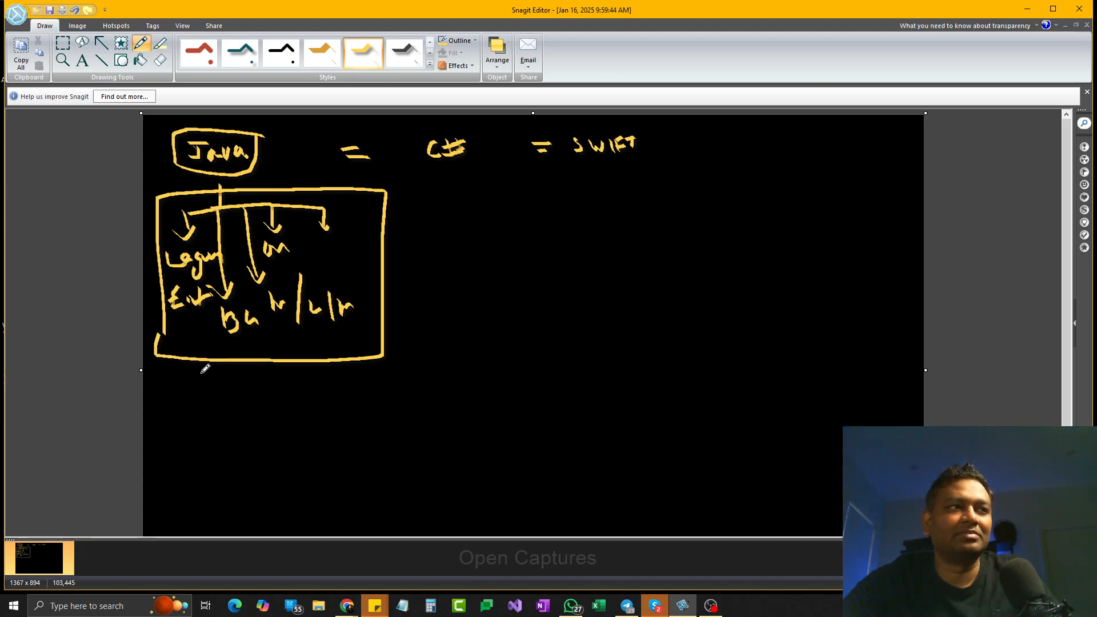
left_click_drag(210, 389, 244, 381)
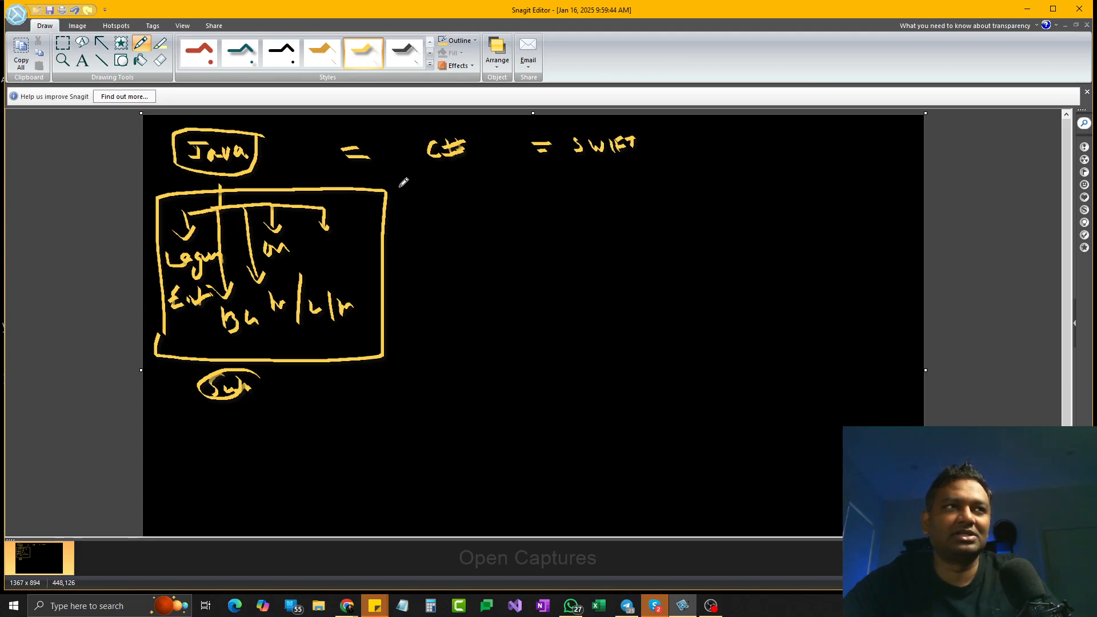
mouse_move(290, 343)
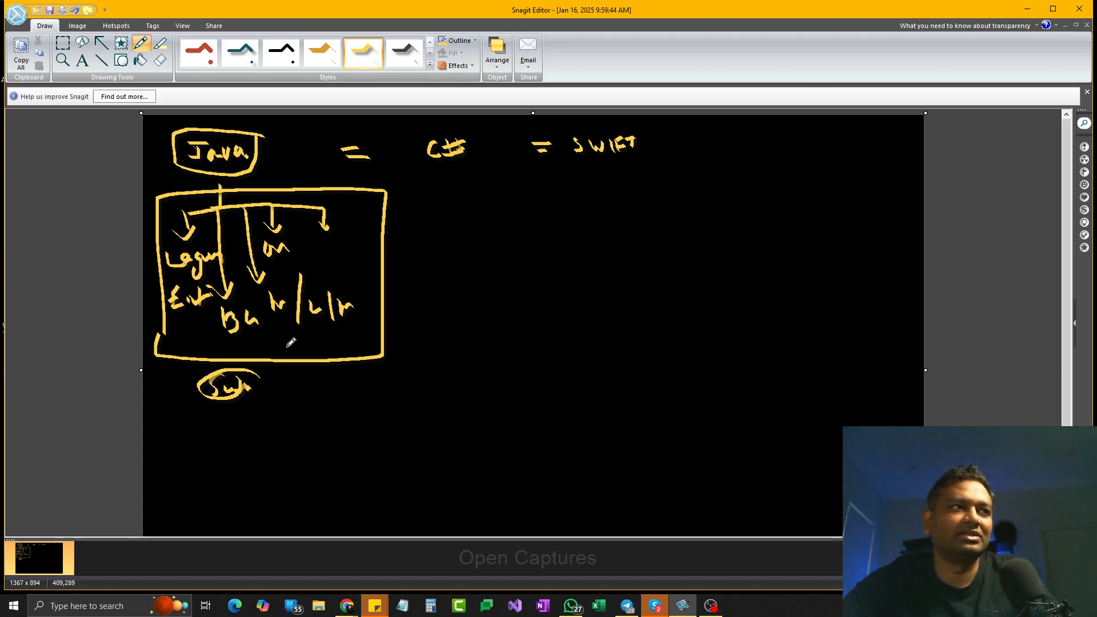
Write UNREAL below the circled C++ and start the Embedded oval.
scroll("down", 3)
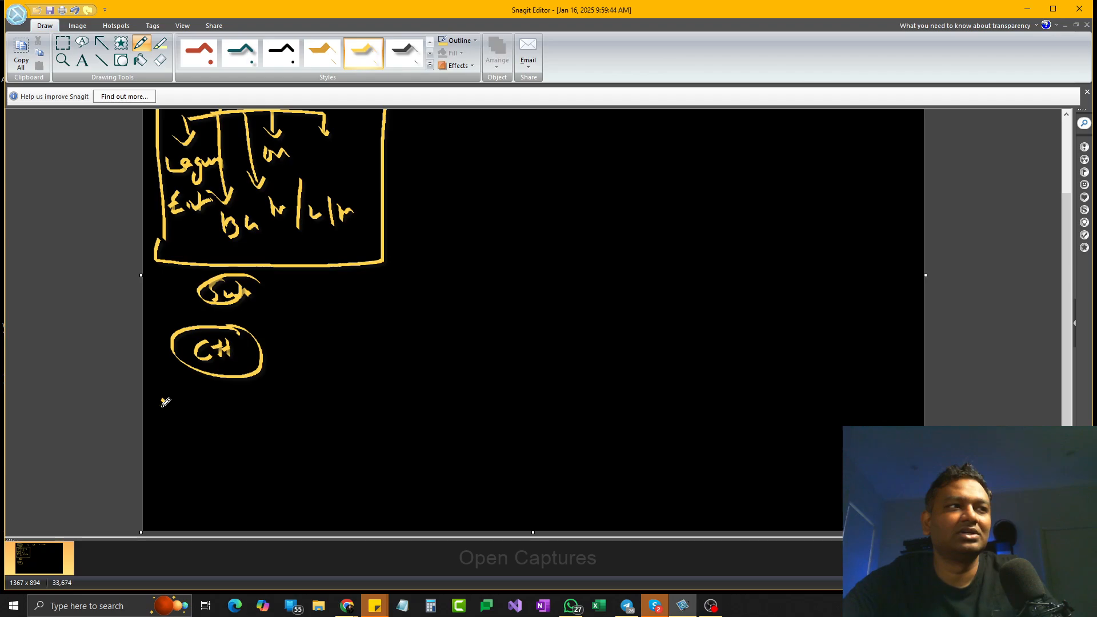
left_click_drag(162, 413, 204, 406)
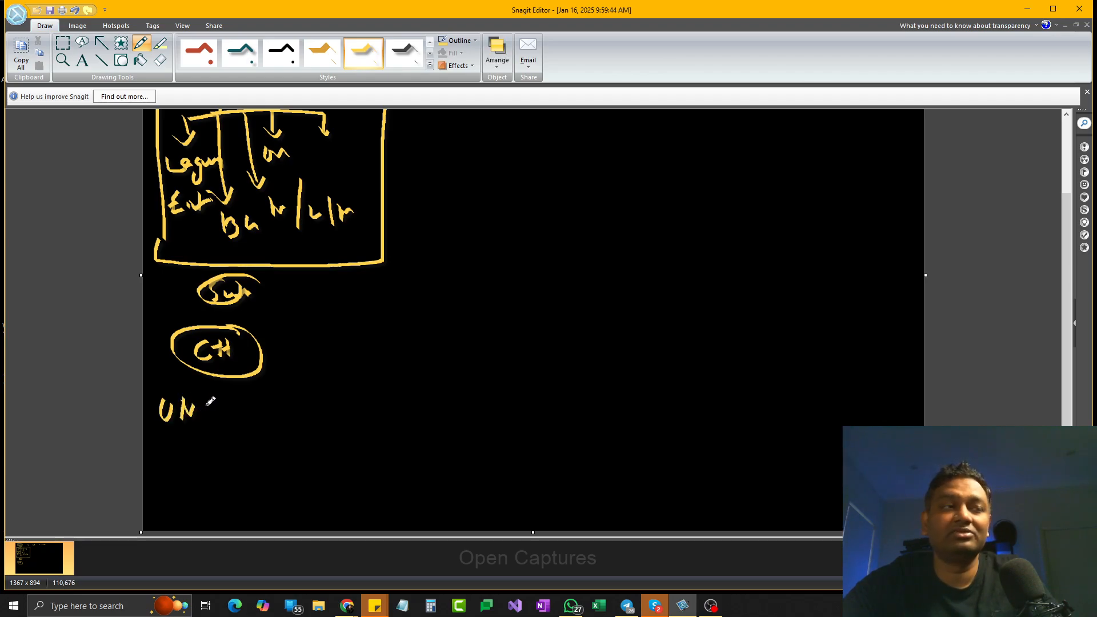
left_click_drag(214, 409, 231, 403)
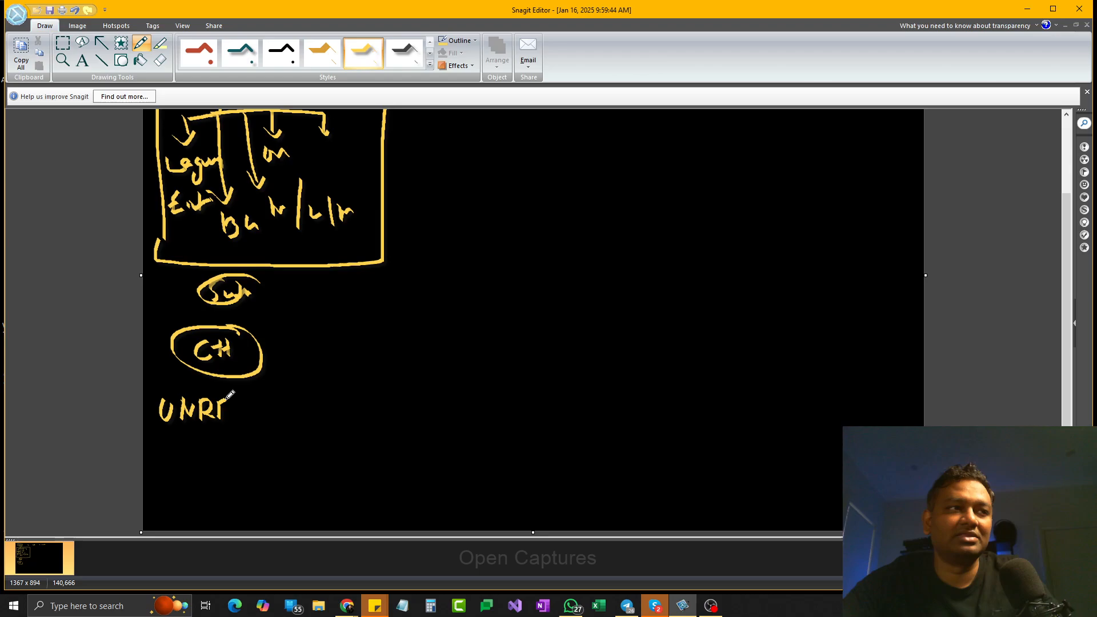
left_click_drag(231, 409, 273, 412)
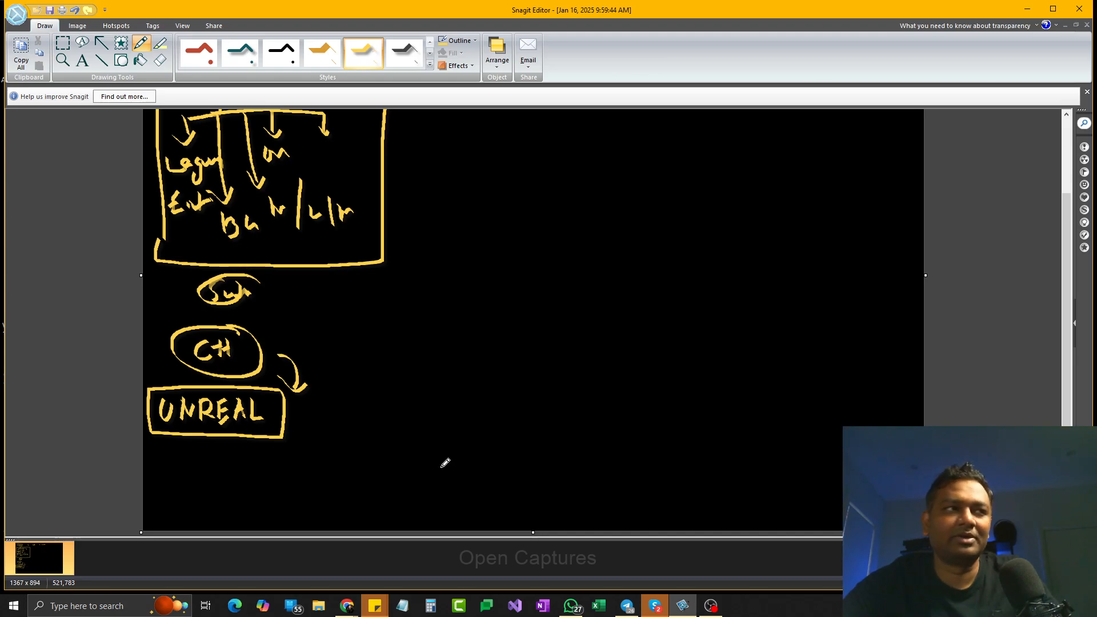
mouse_move(352, 433)
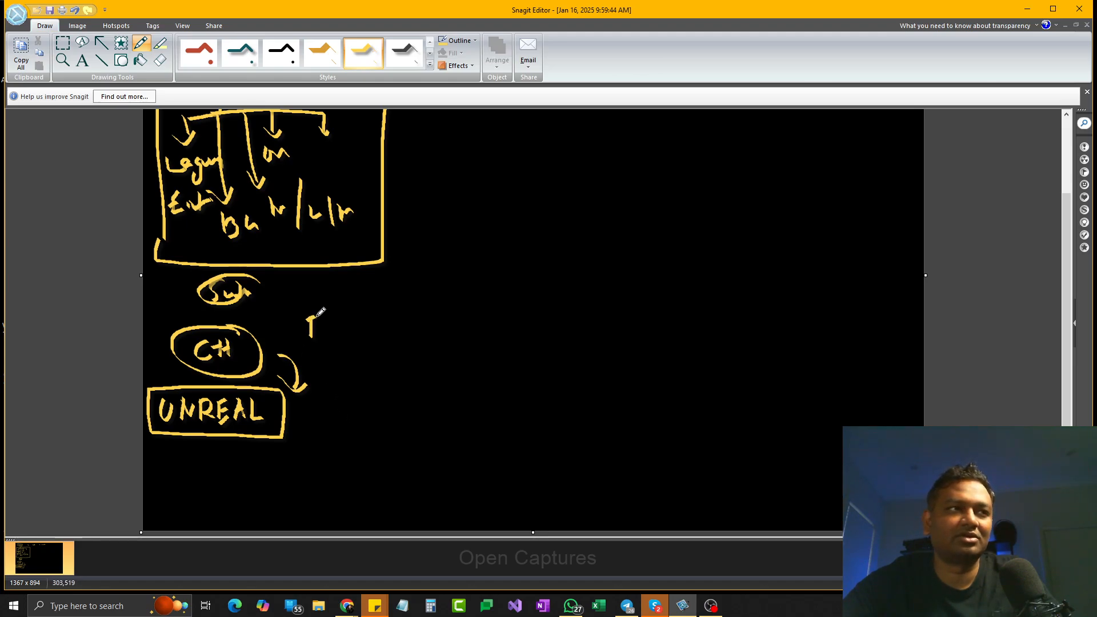
type("Emb")
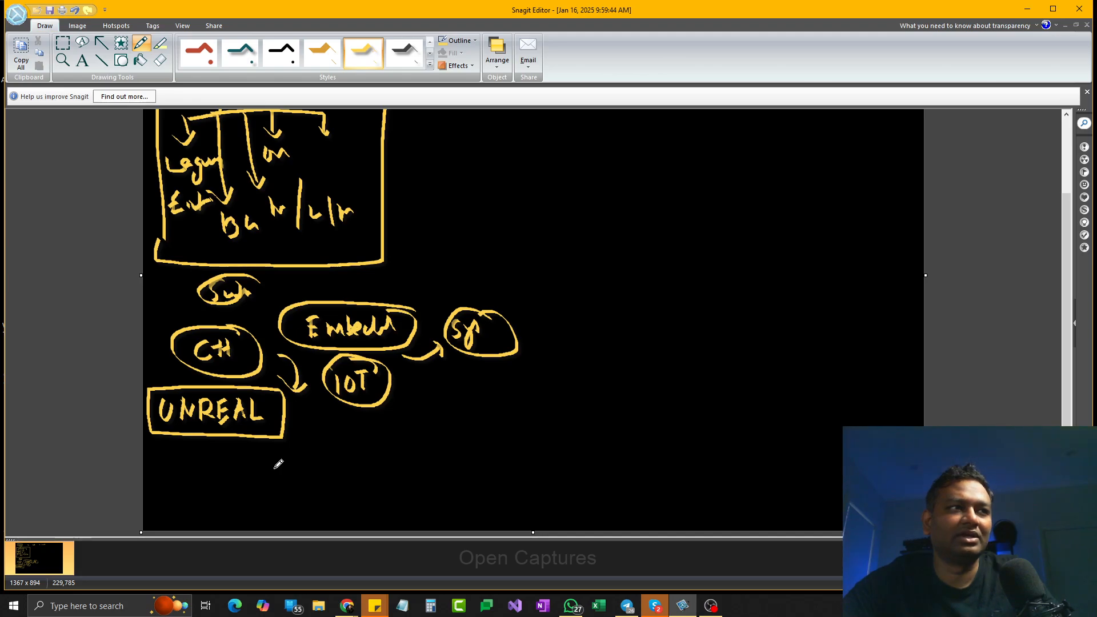
mouse_move(411, 357)
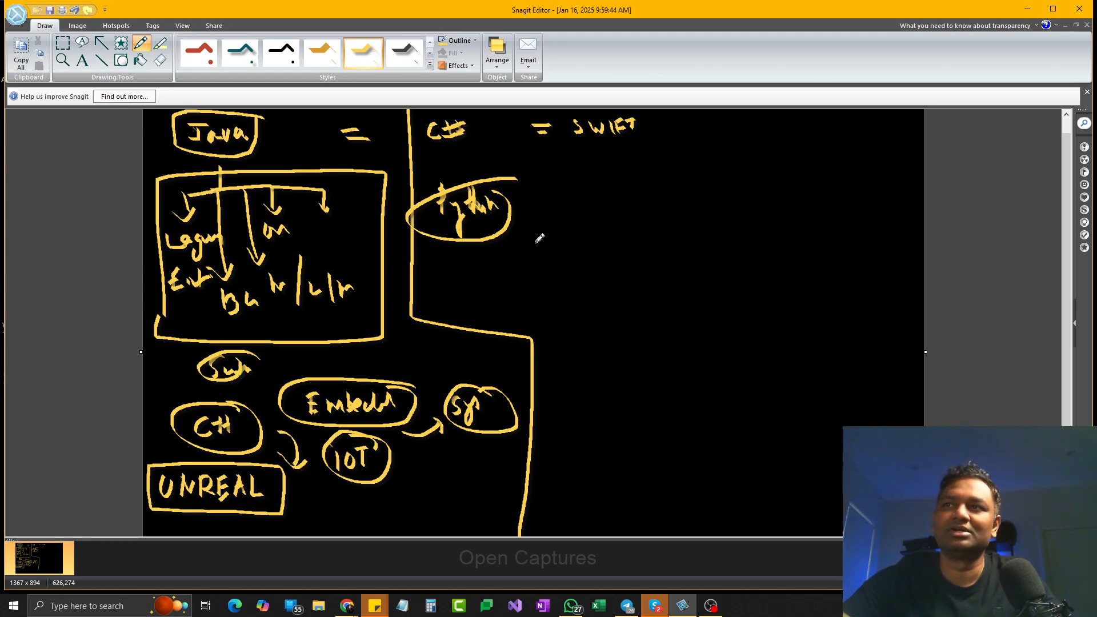
mouse_move(626, 242)
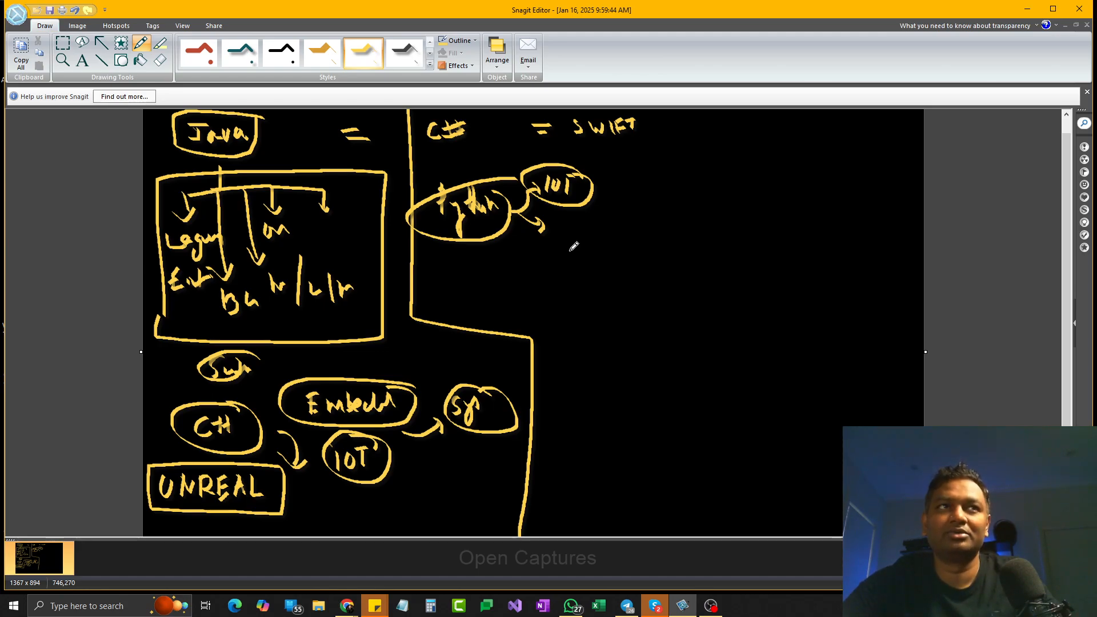
Branch Python out to circled CV, DL and AI, with a bracketed note beside the uses.
left_click_drag(547, 224, 577, 231)
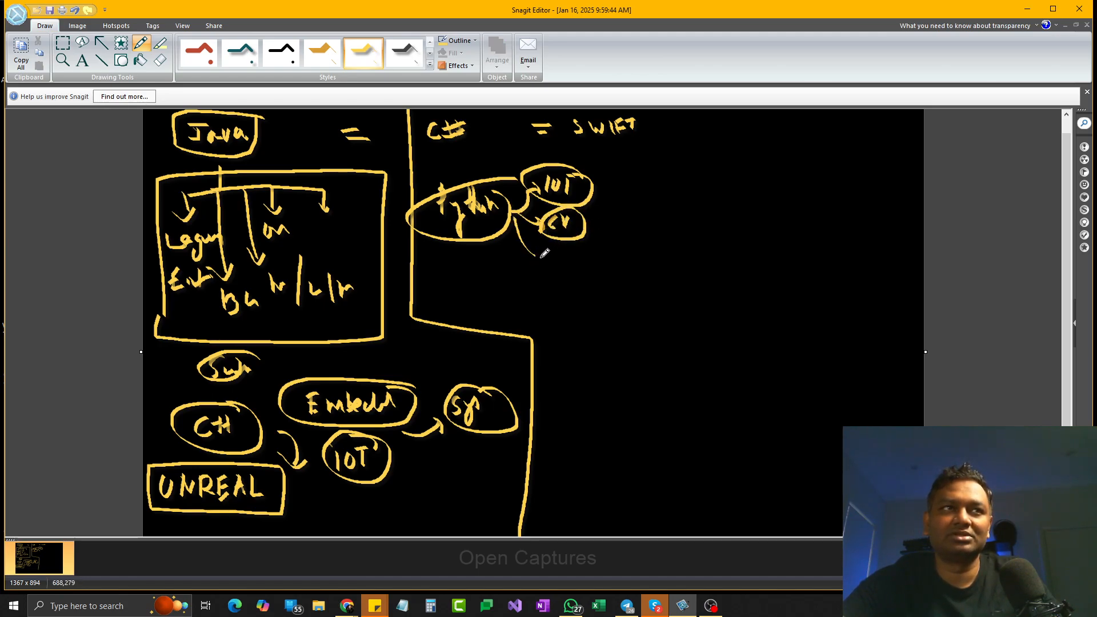
left_click_drag(544, 251, 551, 301)
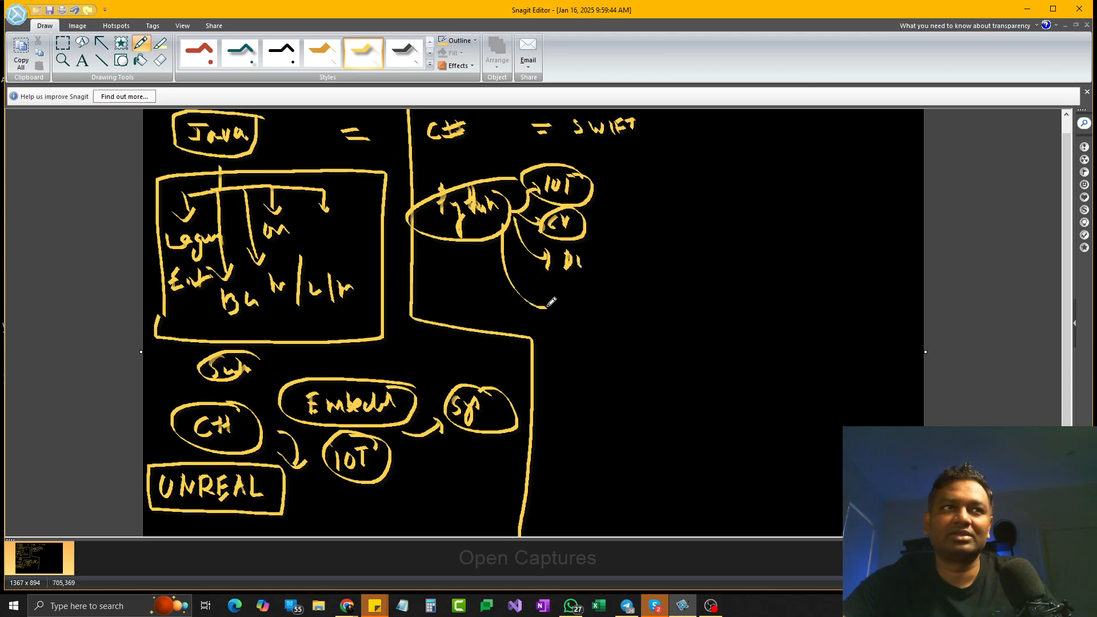
left_click_drag(546, 307, 602, 311)
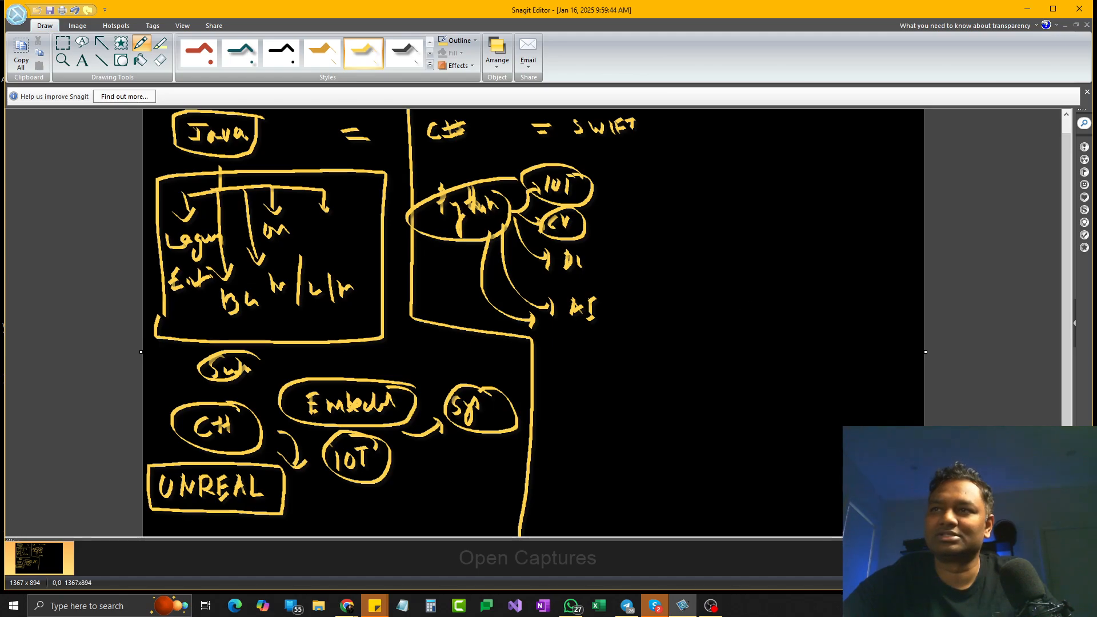
mouse_move(560, 337)
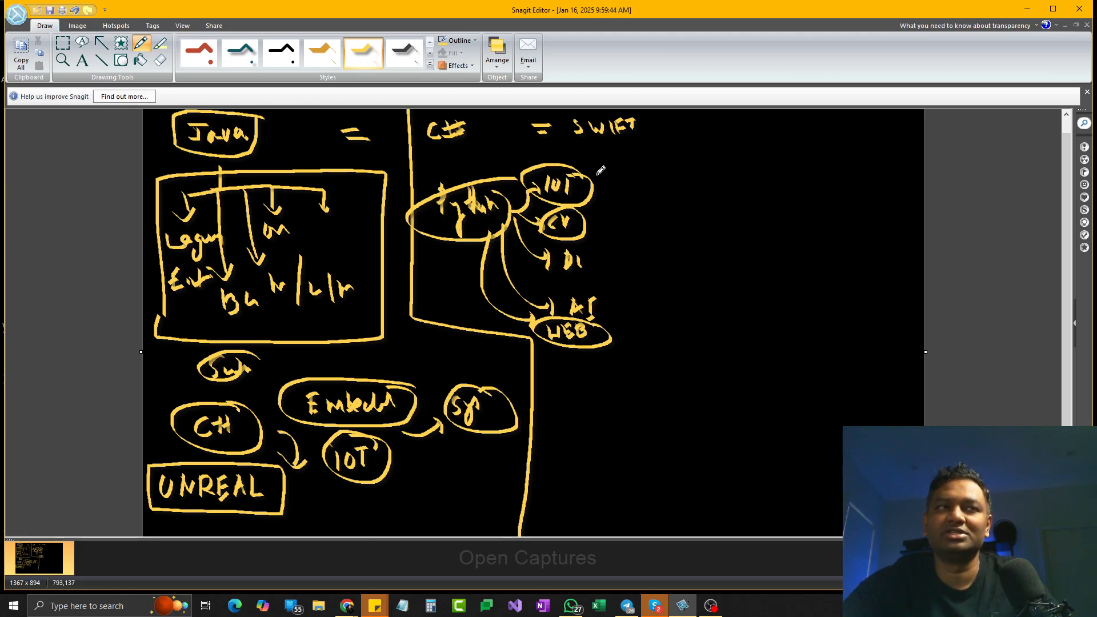
left_click_drag(600, 171, 600, 322)
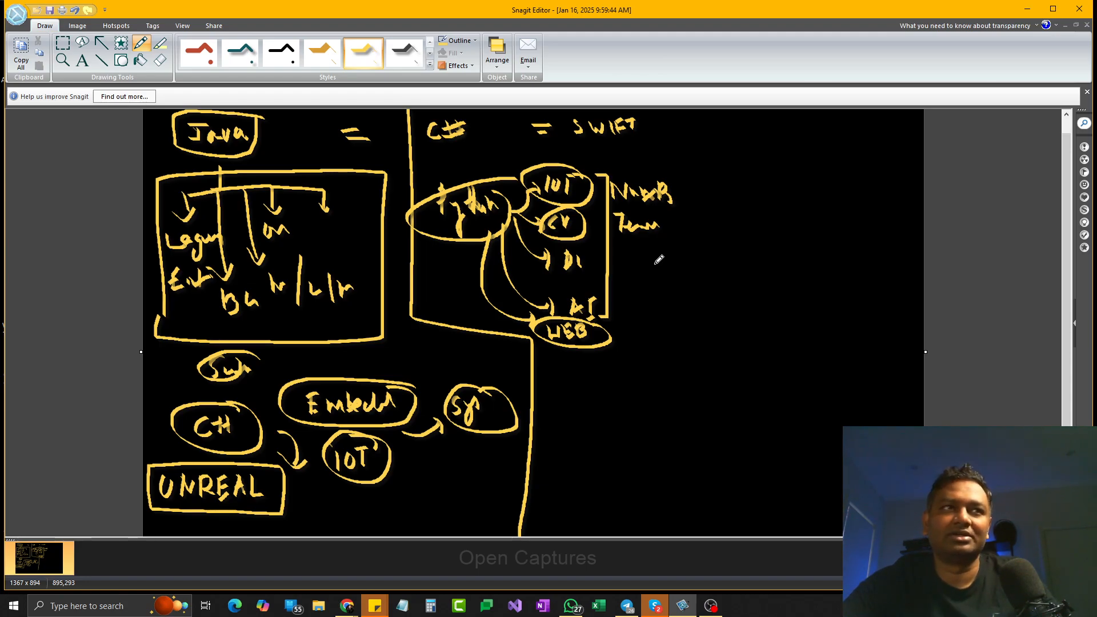
Box the whole Python section and write the 'C# (MS) → VB' heading at top right.
left_click_drag(682, 112, 685, 315)
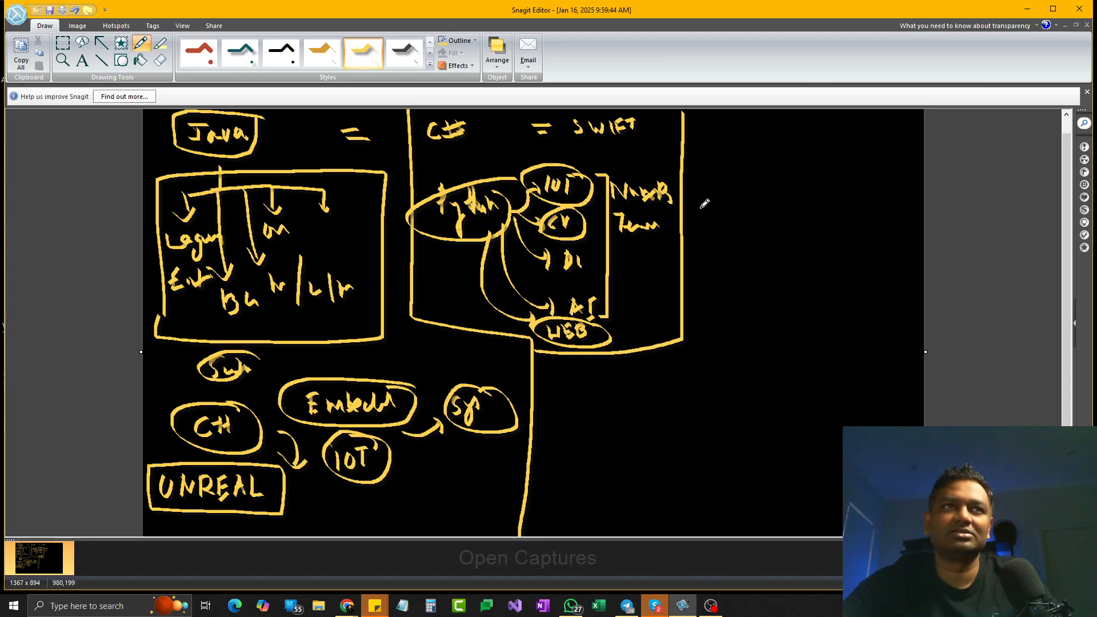
left_click_drag(703, 136, 732, 139)
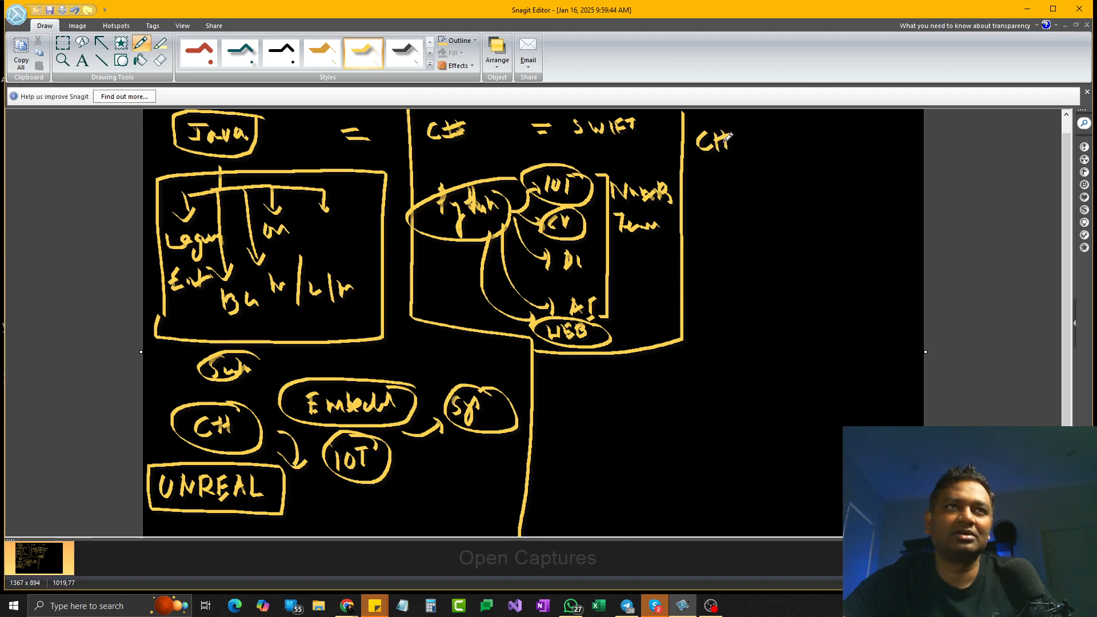
left_click_drag(741, 139, 784, 129)
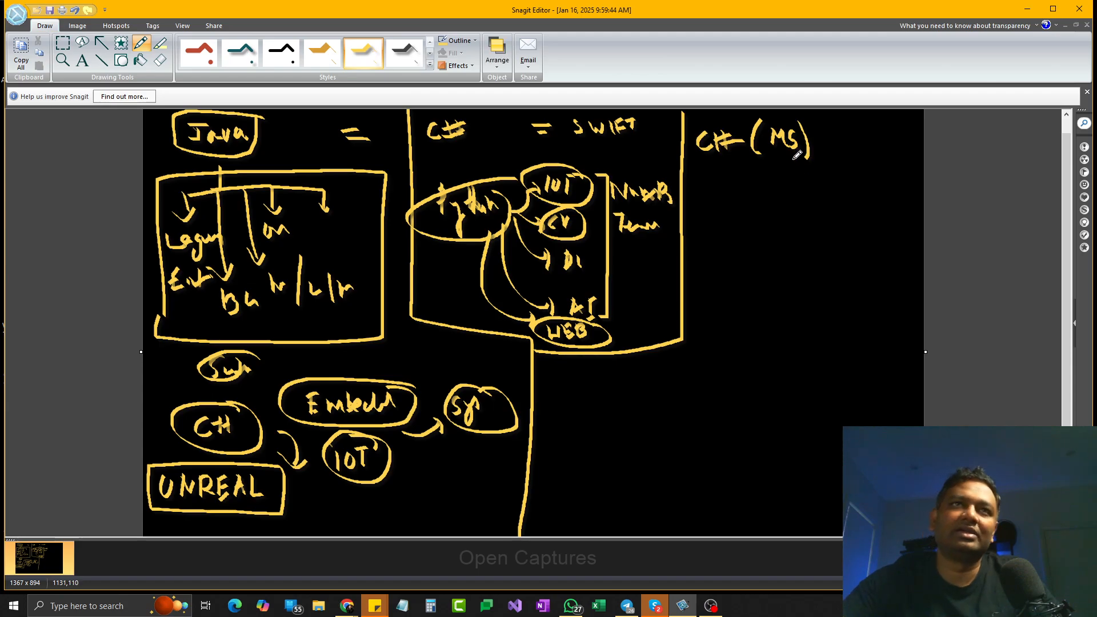
left_click_drag(825, 144, 847, 136)
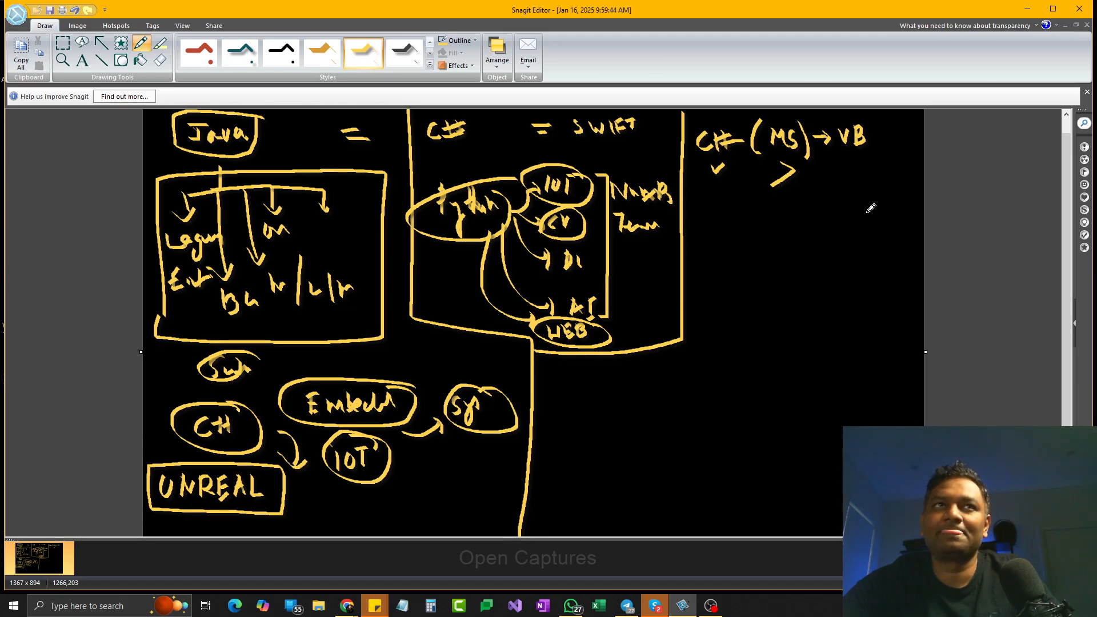
mouse_move(853, 166)
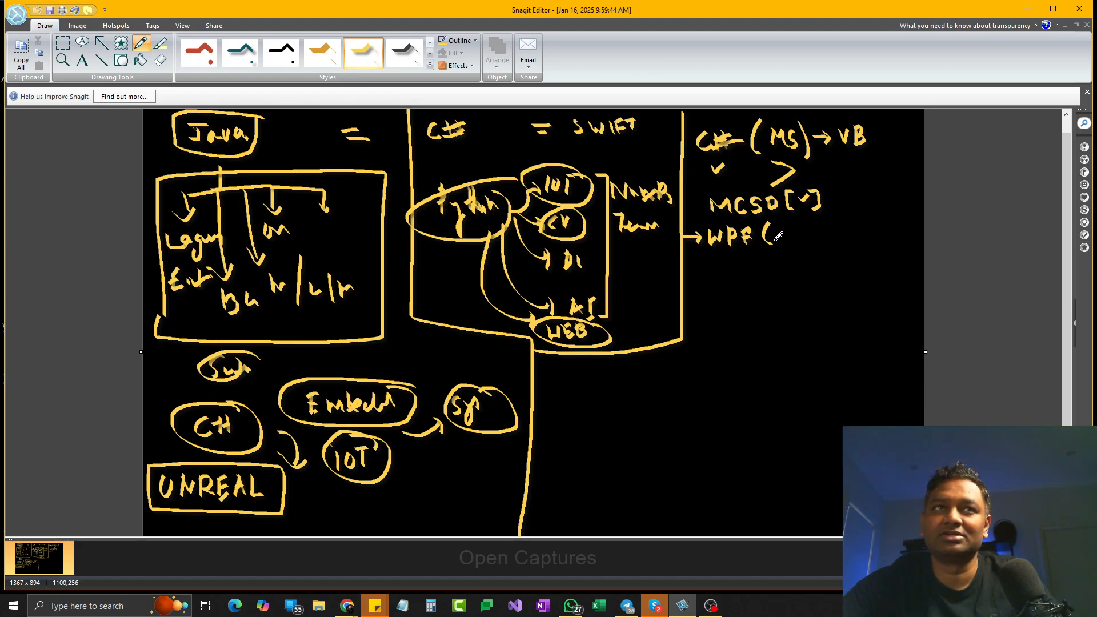
Complete WPF and add the Xamarin (CP Mobile) and WEB (ASP.Net) entries under C#.
left_click_drag(778, 234, 805, 231)
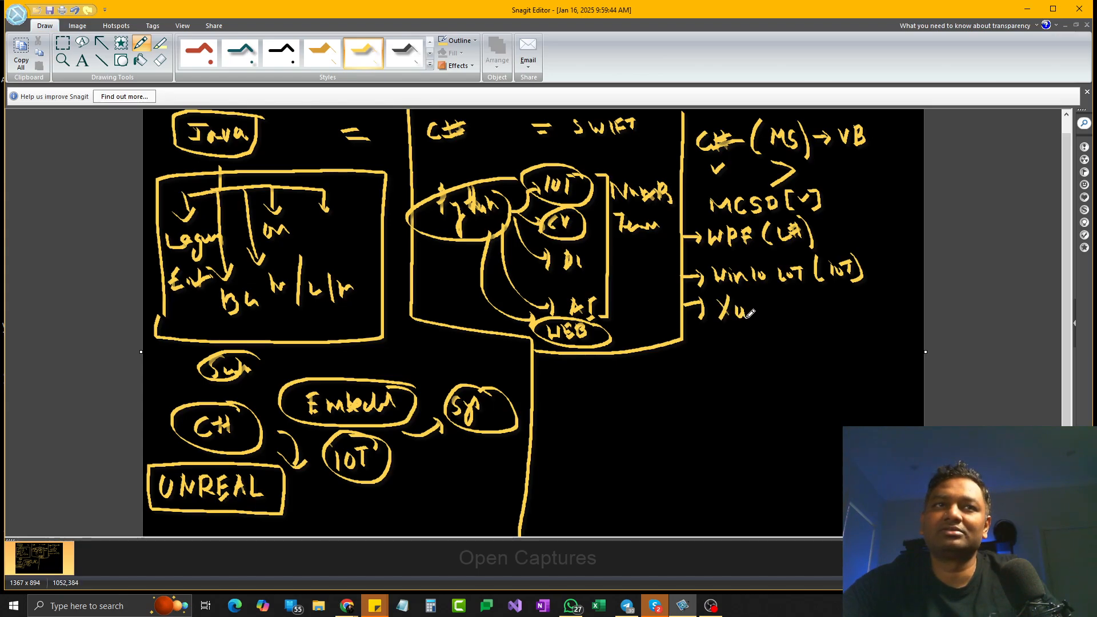
left_click_drag(734, 311, 821, 308)
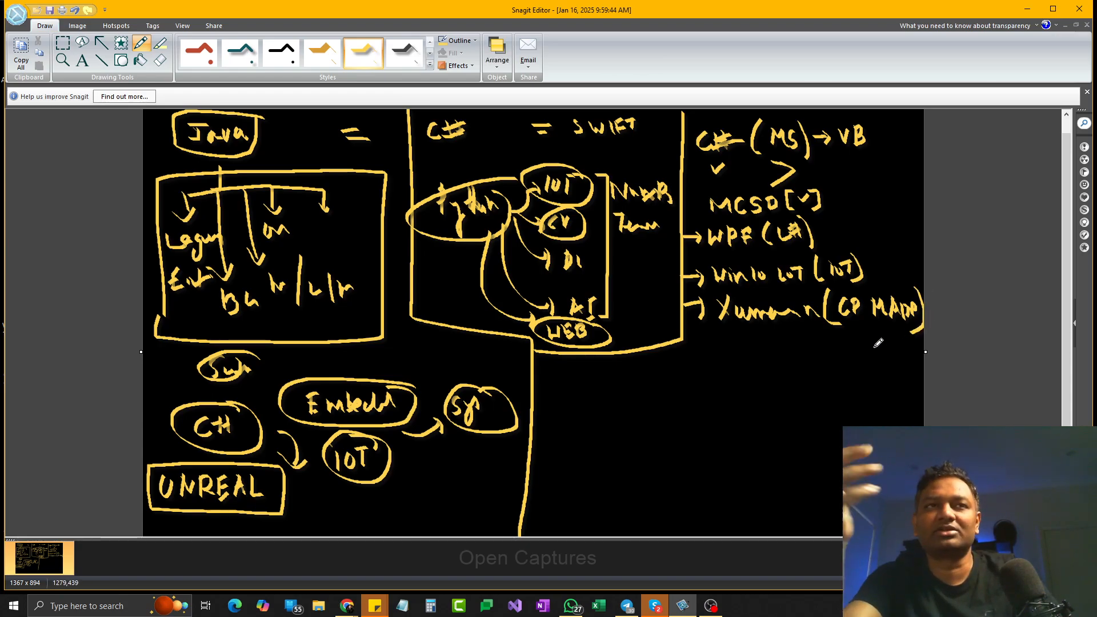
mouse_move(689, 333)
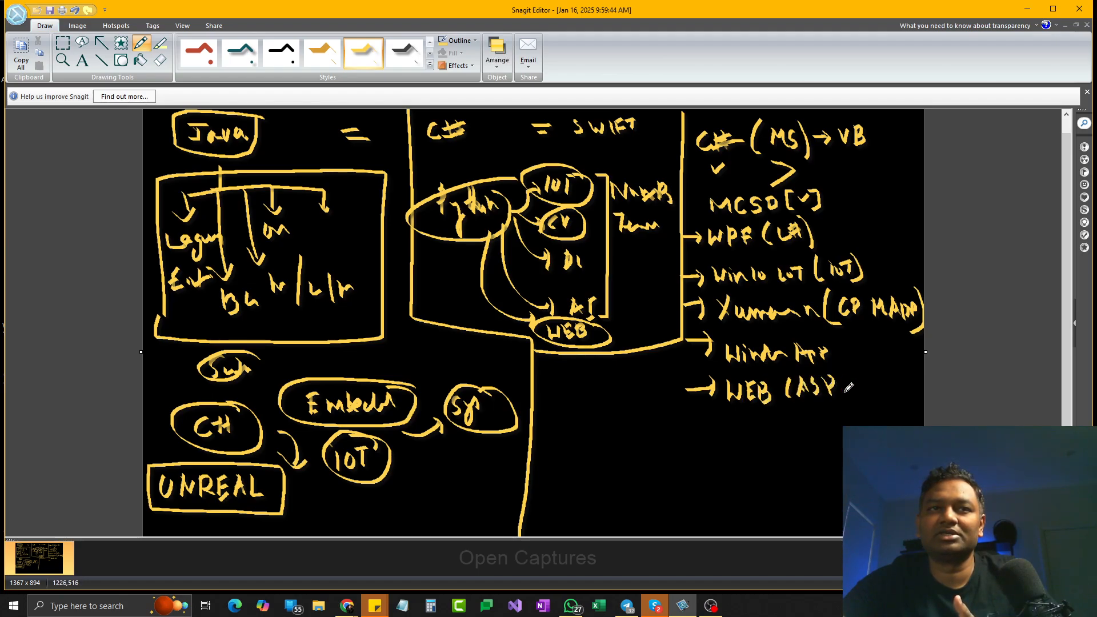
left_click_drag(833, 388, 881, 381)
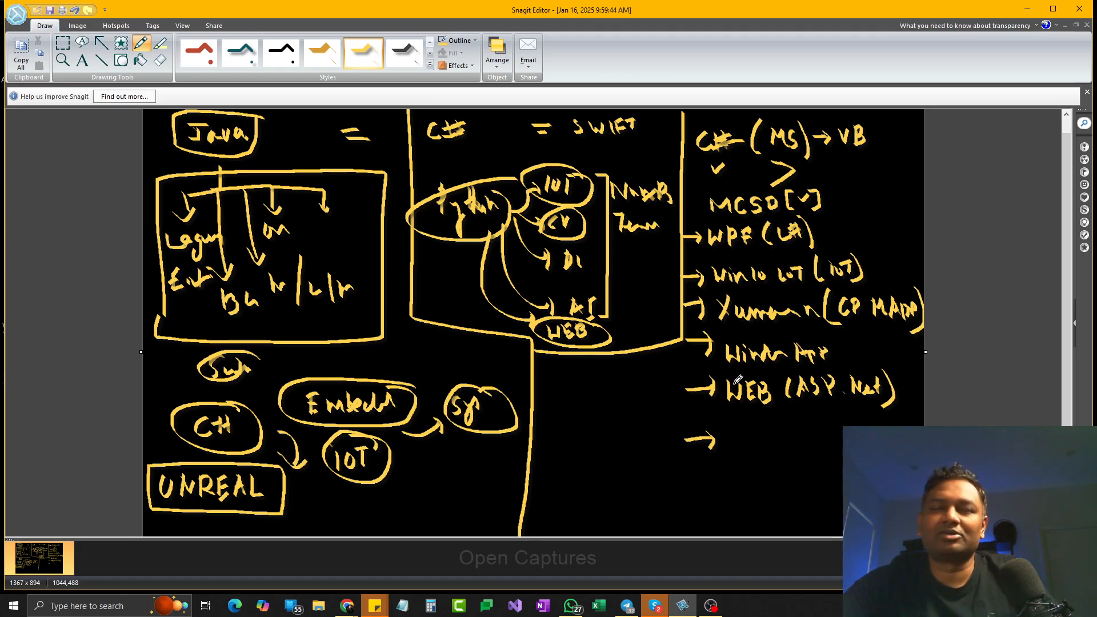
Add the bracketed last C# entry, box it, and box WPF with a link to the Python notes.
left_click_drag(728, 435, 759, 434)
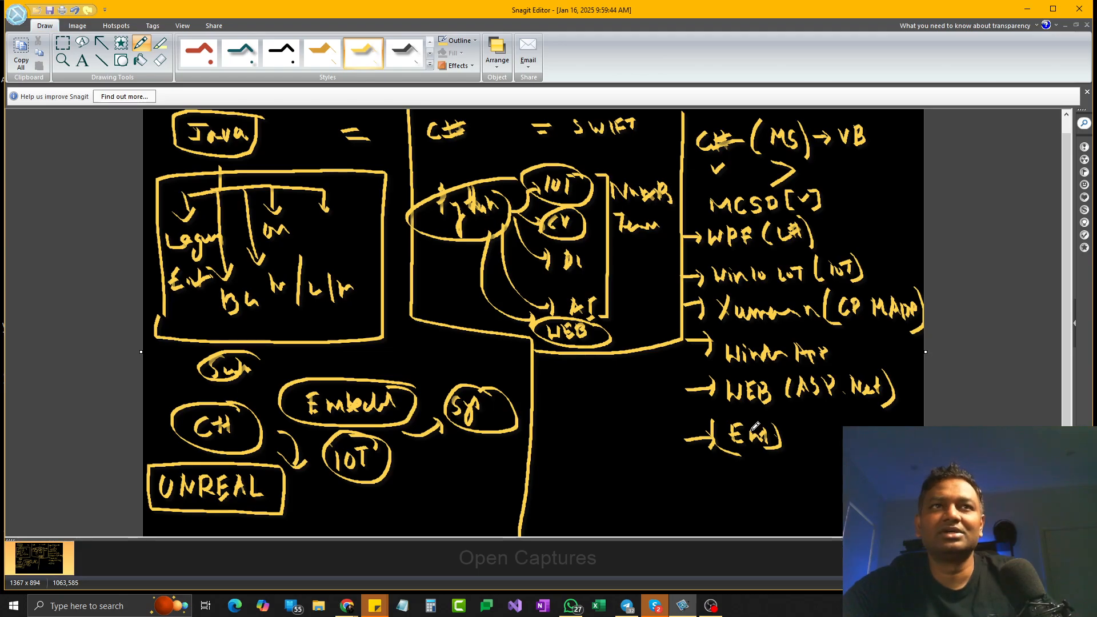
left_click_drag(606, 245, 830, 231)
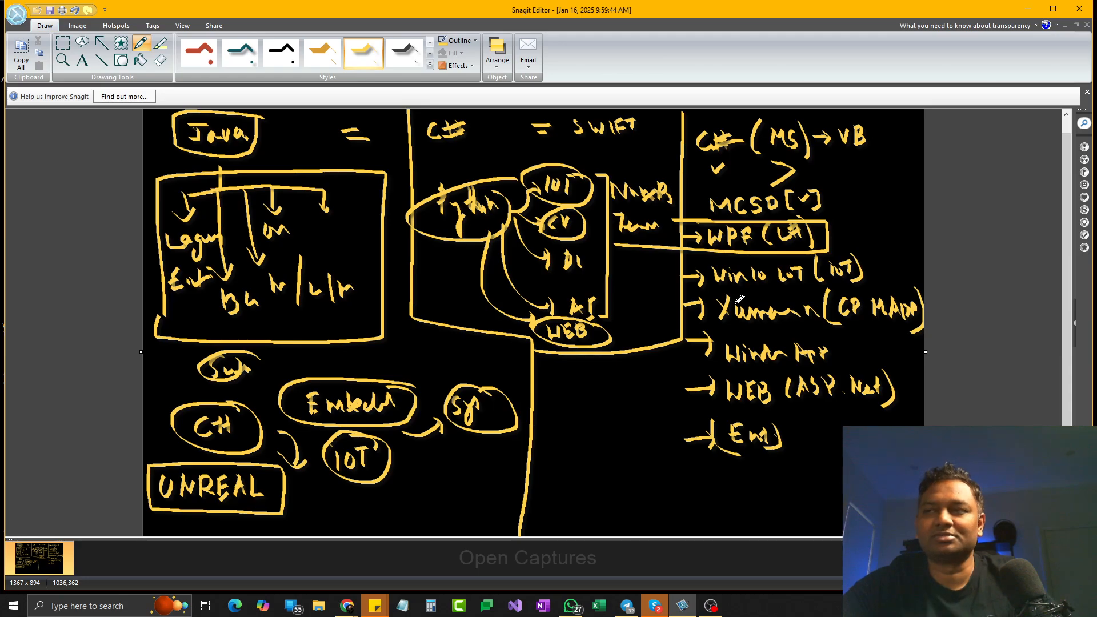
mouse_move(708, 487)
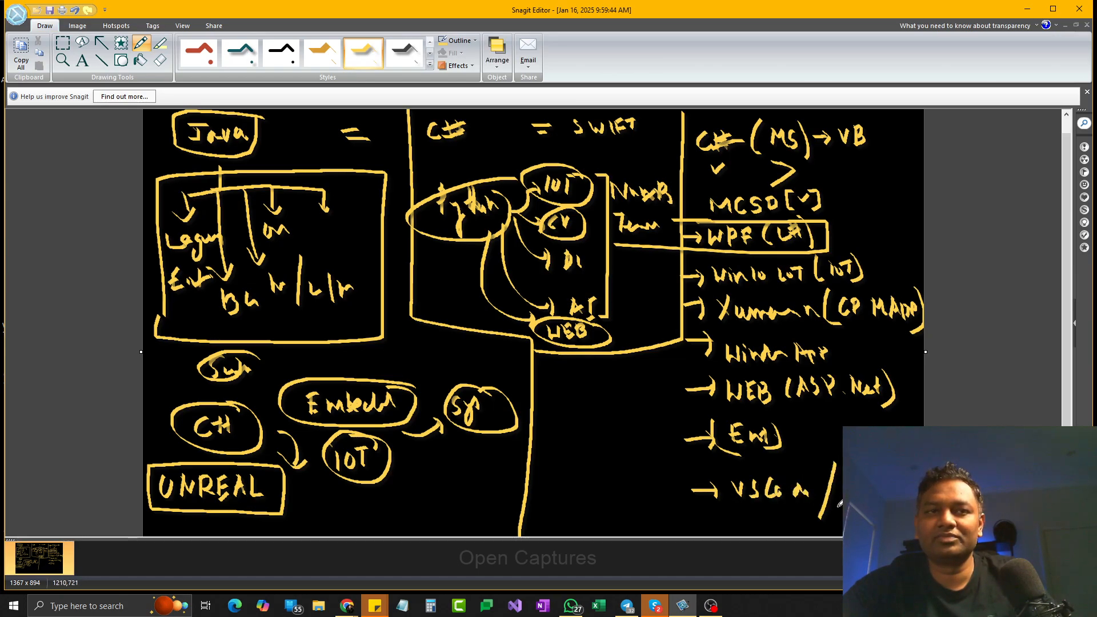
left_click_drag(646, 459, 843, 455)
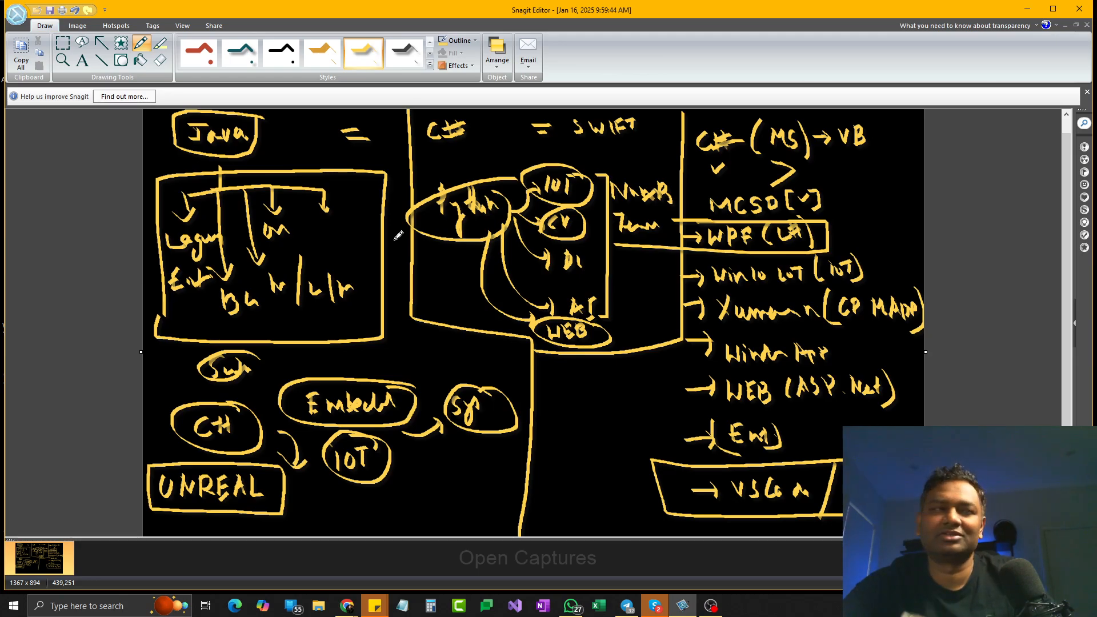
mouse_move(274, 132)
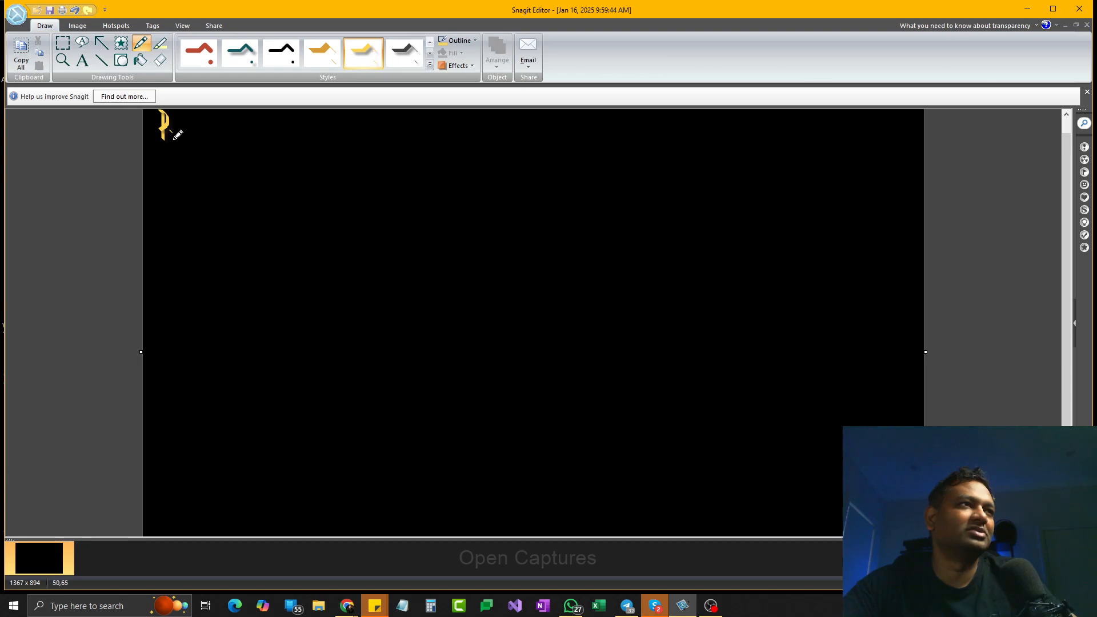
Write a bracketed Ruby heading at top-left and draw the JS box beneath it.
left_click_drag(163, 132, 210, 129)
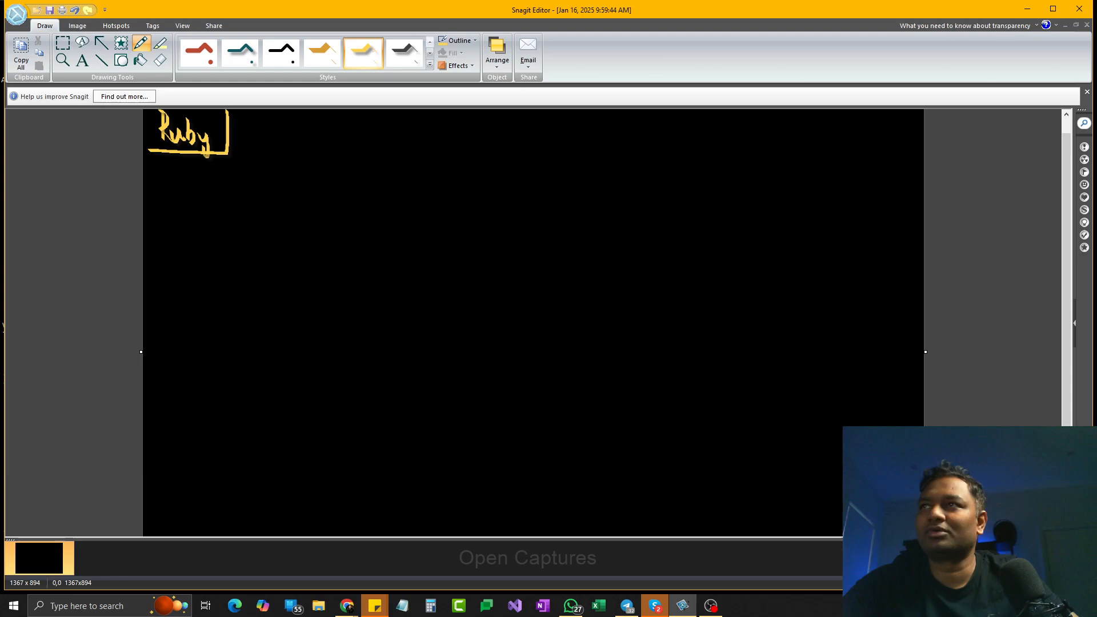
mouse_move(753, 254)
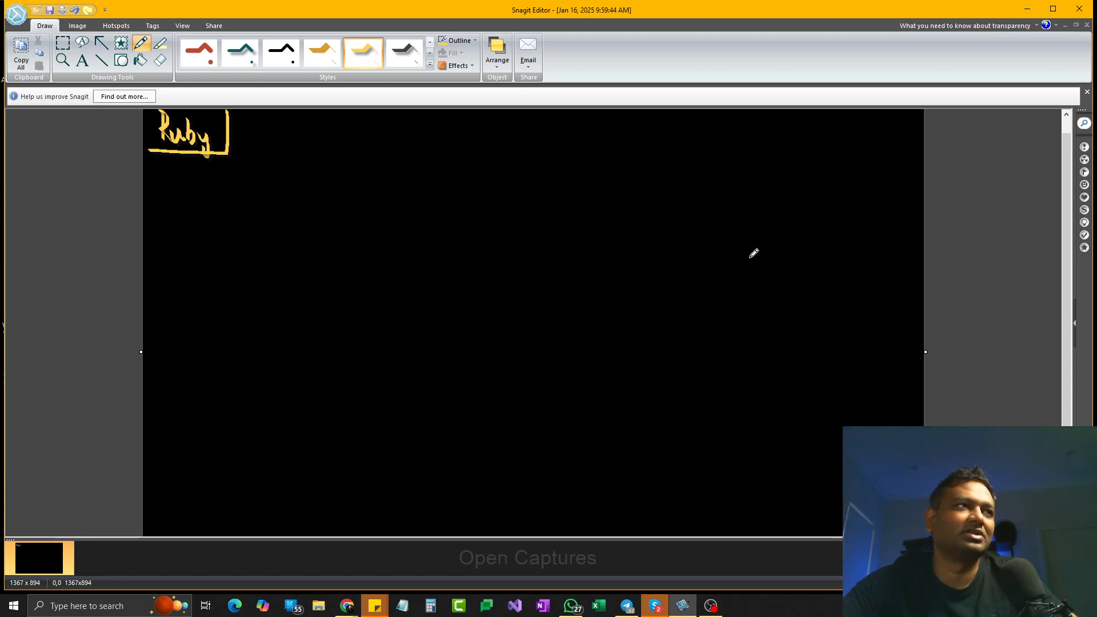
mouse_move(304, 149)
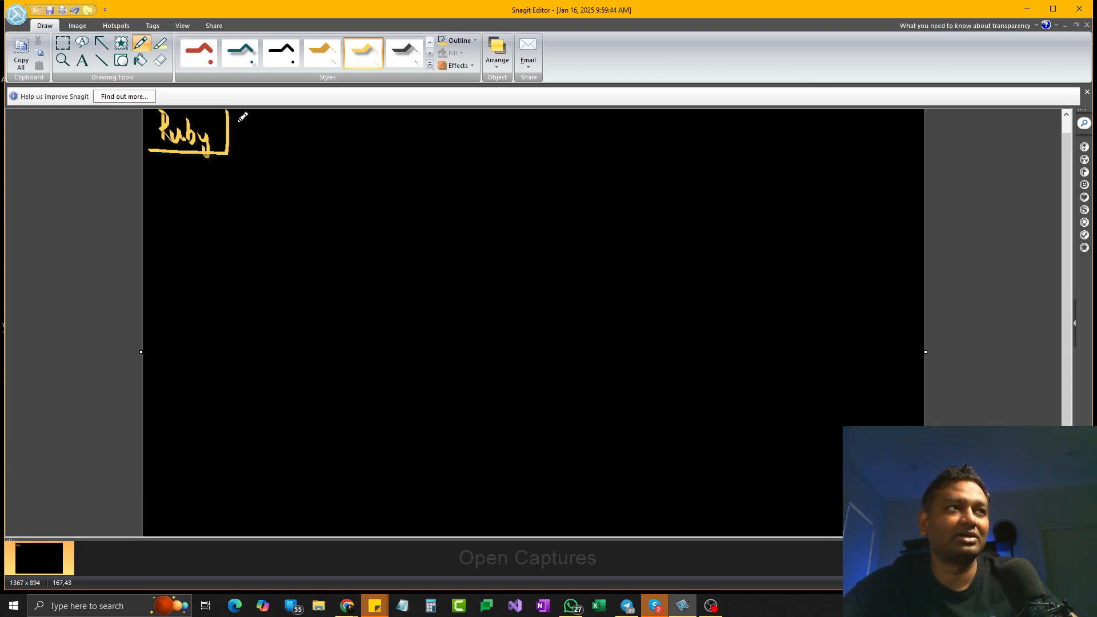
mouse_move(245, 126)
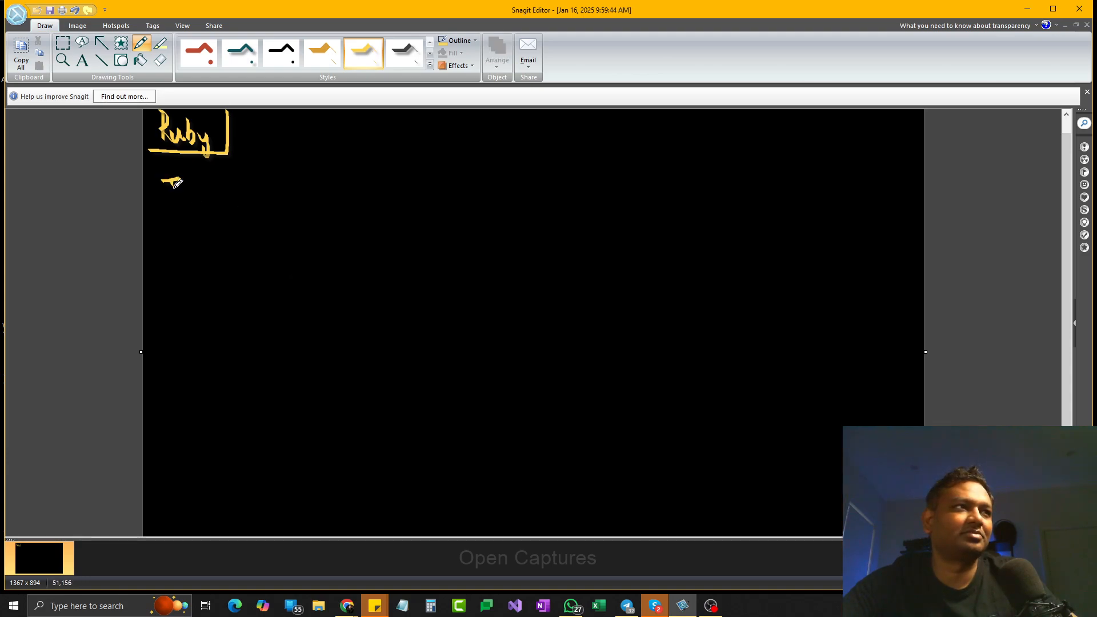
left_click_drag(165, 188, 217, 224)
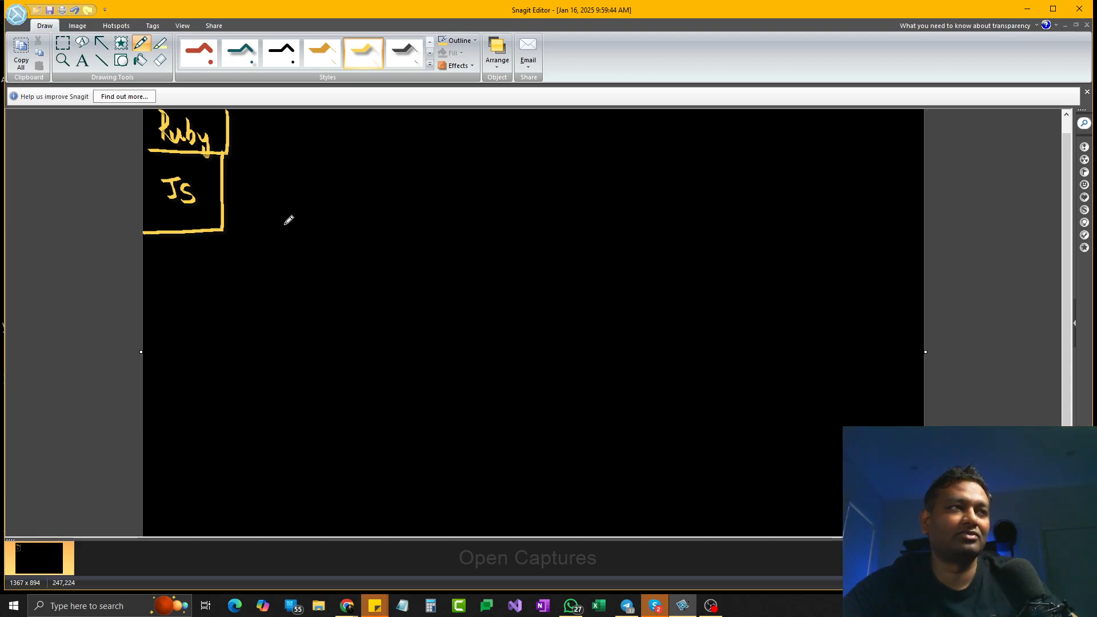
mouse_move(231, 180)
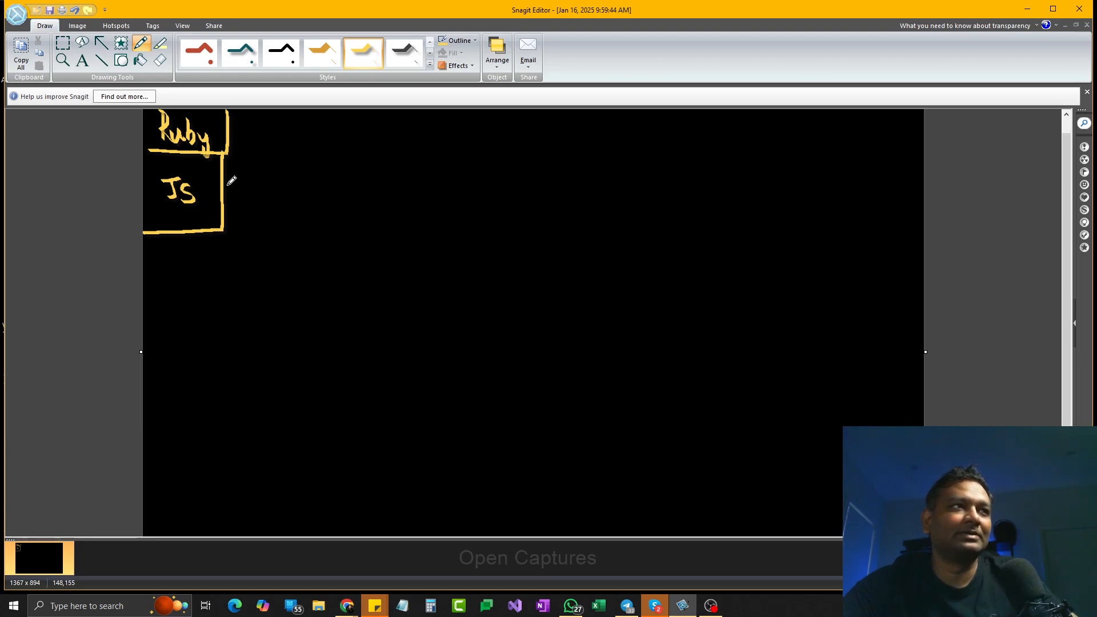
Branch JS to the Node.js backend use with its (BE) (RAD) notes and start the next arrow.
left_click_drag(238, 174, 290, 162)
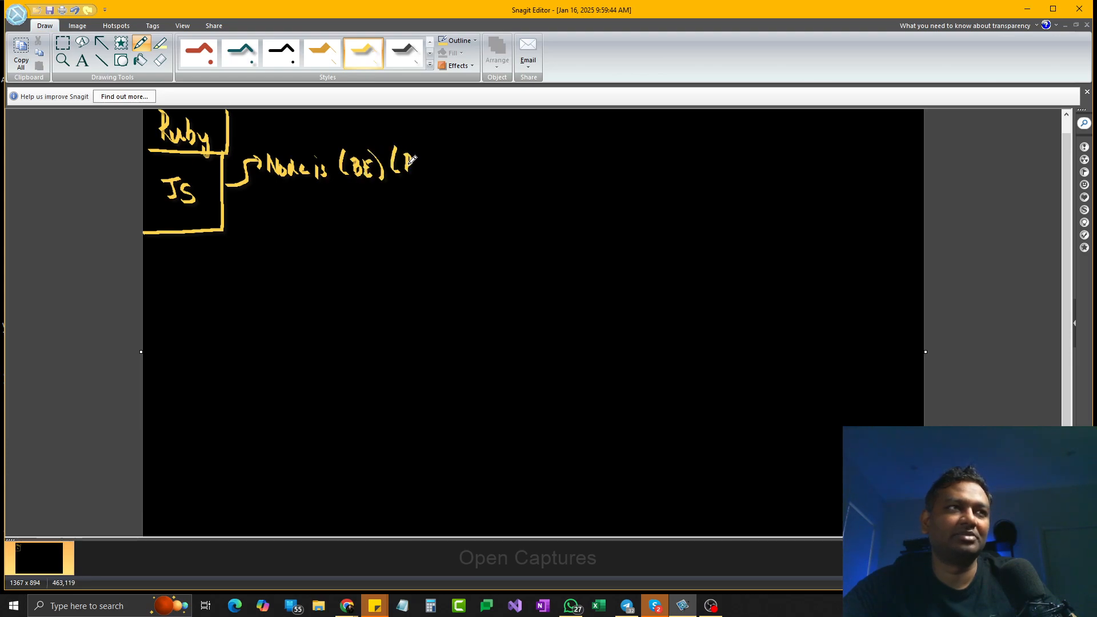
left_click_drag(392, 161, 452, 161)
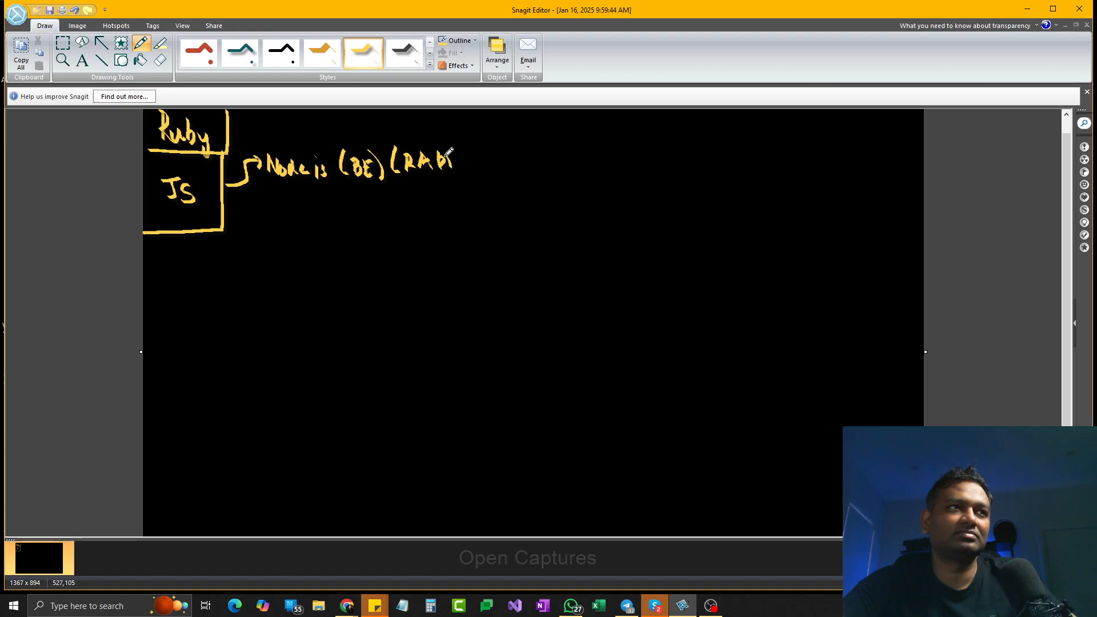
left_click_drag(454, 161, 266, 207)
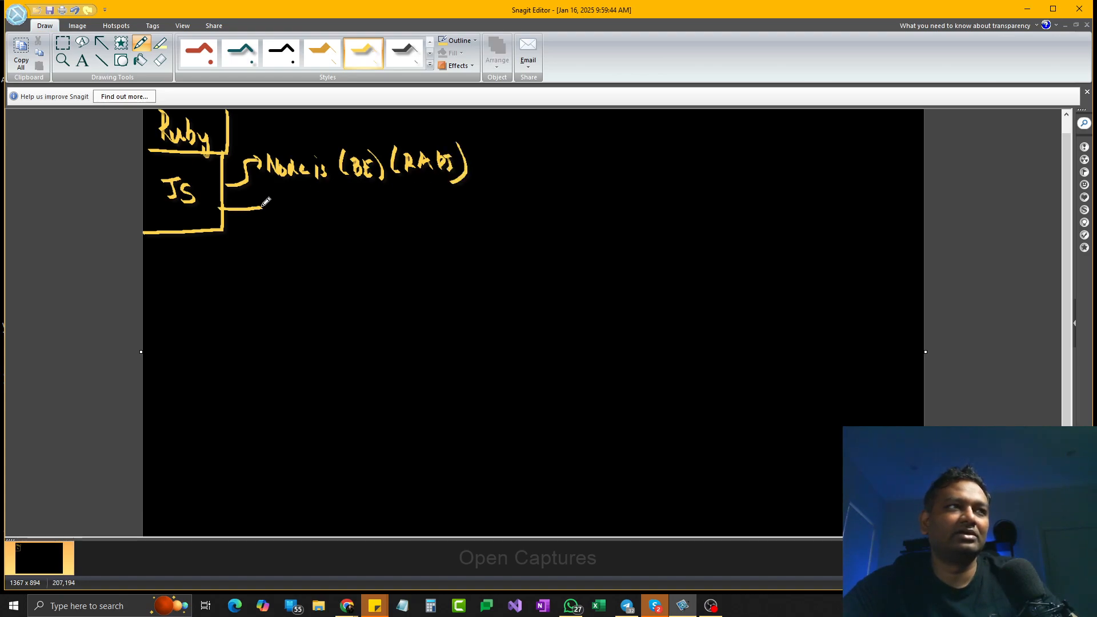
left_click_drag(245, 213, 294, 206)
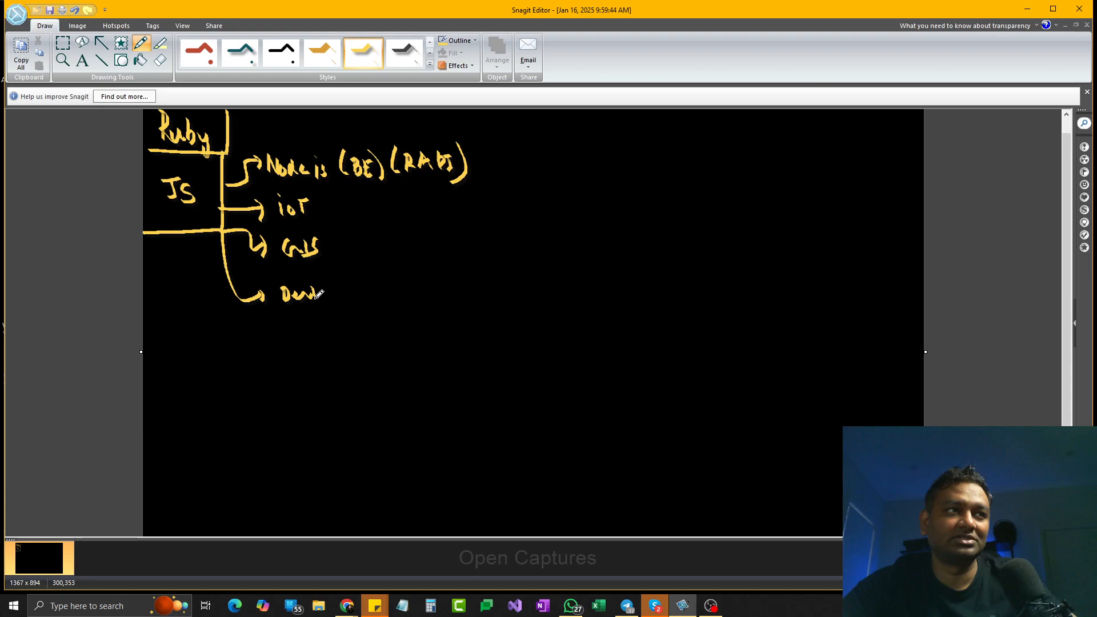
Add the desktop apps use with its parenthetical and begin the last JS use branch.
left_click_drag(329, 290, 367, 287)
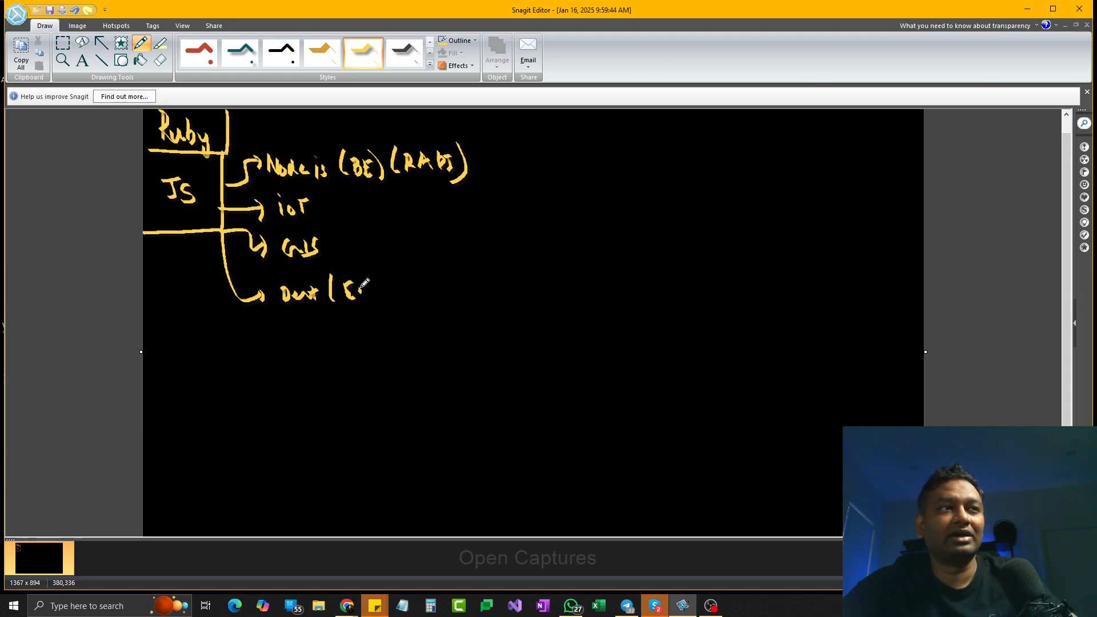
left_click_drag(349, 287, 419, 287)
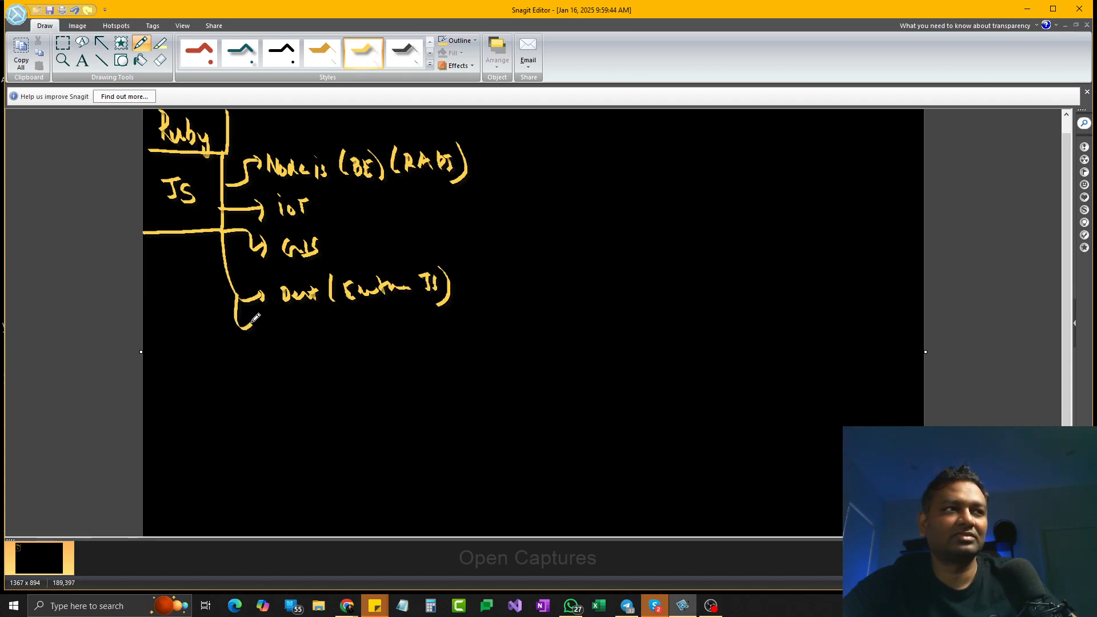
left_click_drag(254, 318, 294, 332)
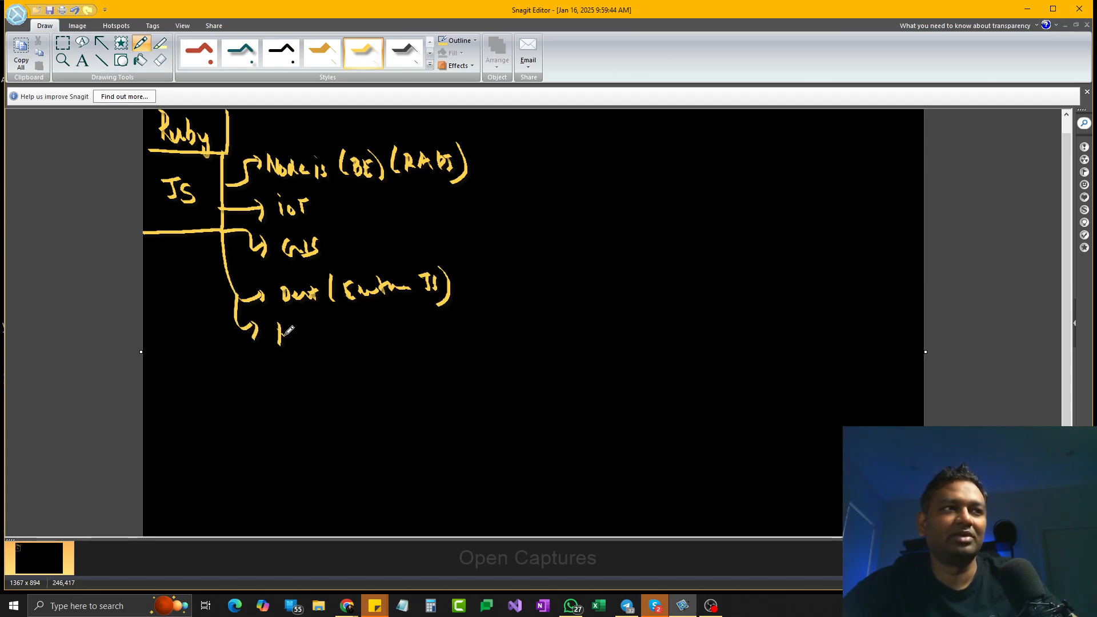
left_click_drag(280, 329, 353, 363)
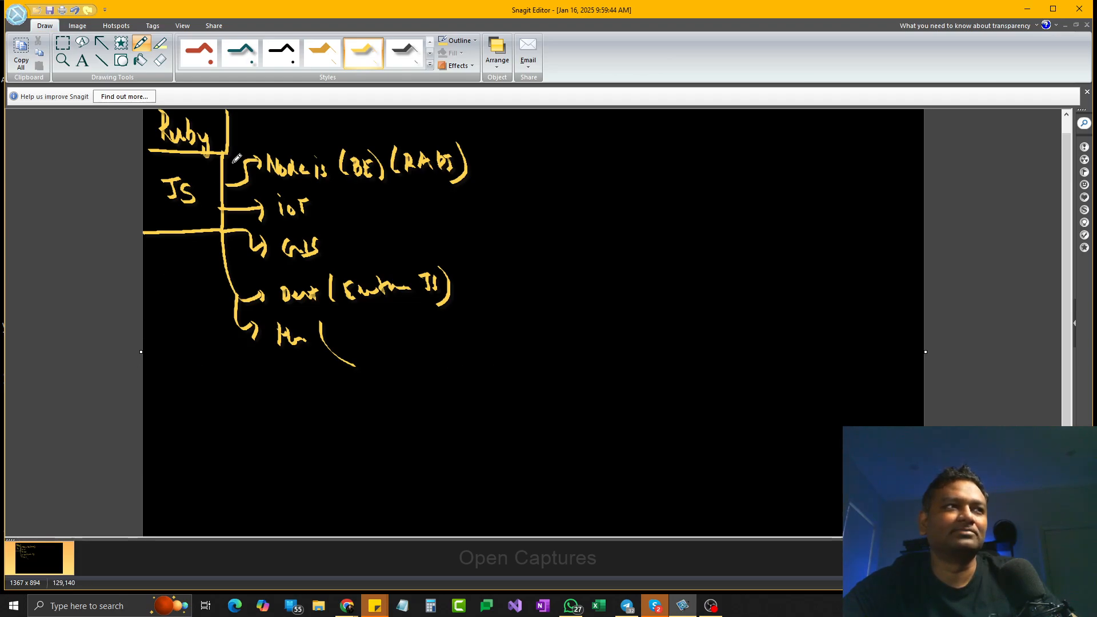
mouse_move(272, 135)
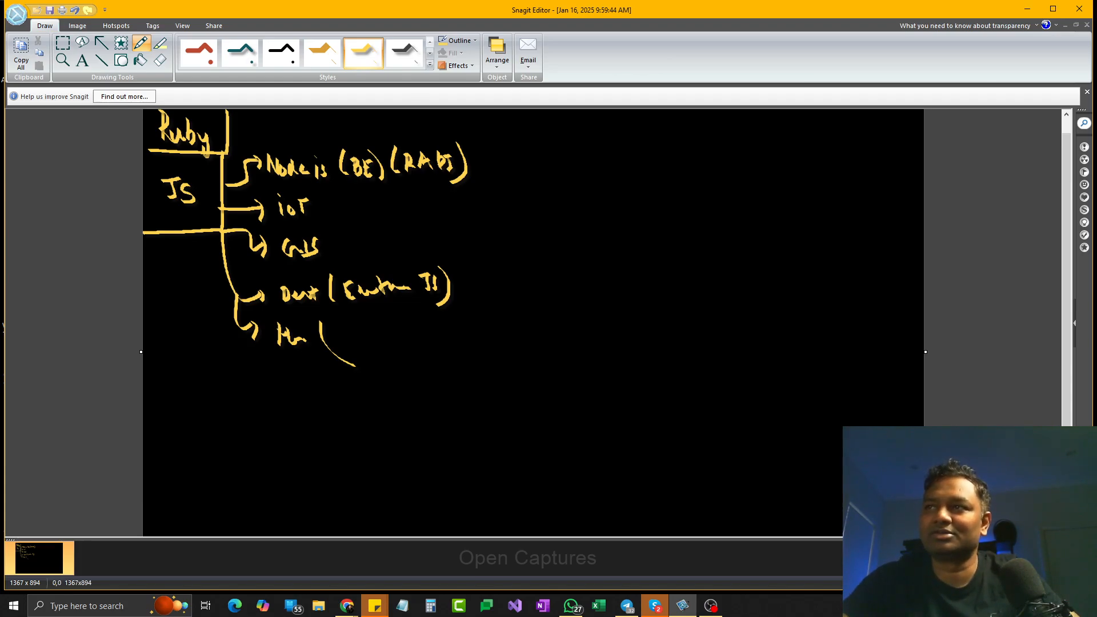
mouse_move(317, 251)
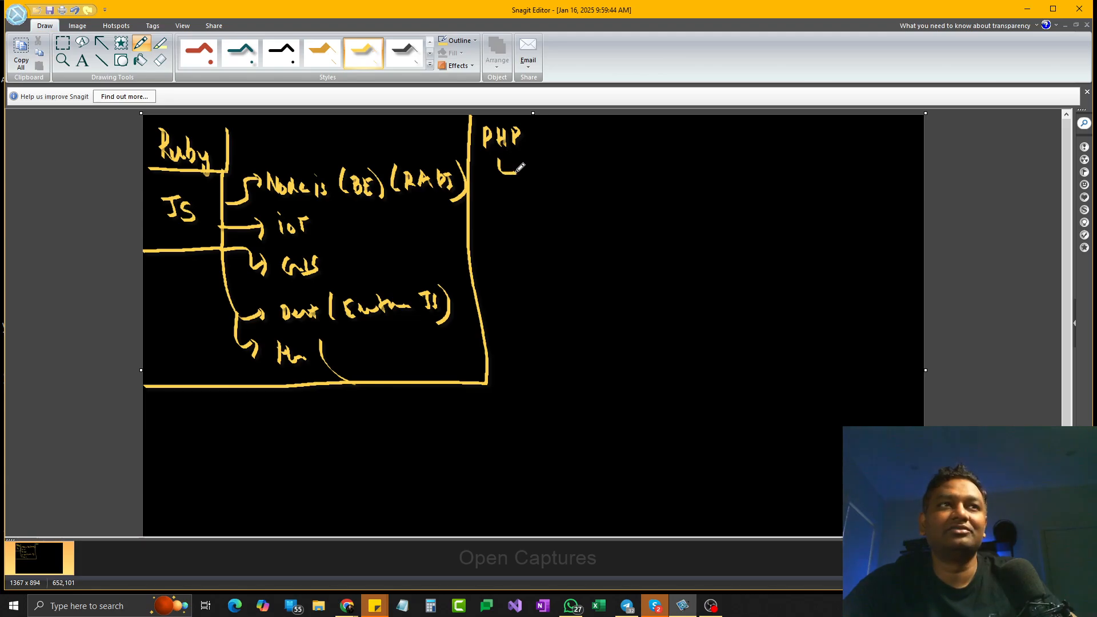
Branch PHP to WordPress (SEO) and add the LMS → Drupal entry.
left_click_drag(500, 171, 553, 175)
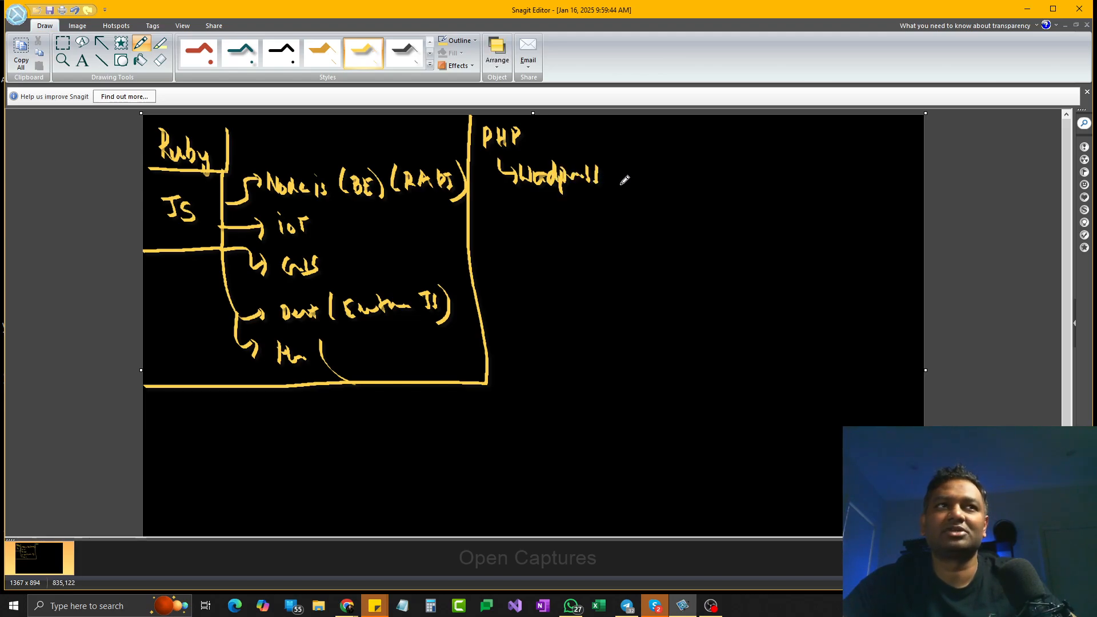
left_click_drag(603, 182, 627, 168)
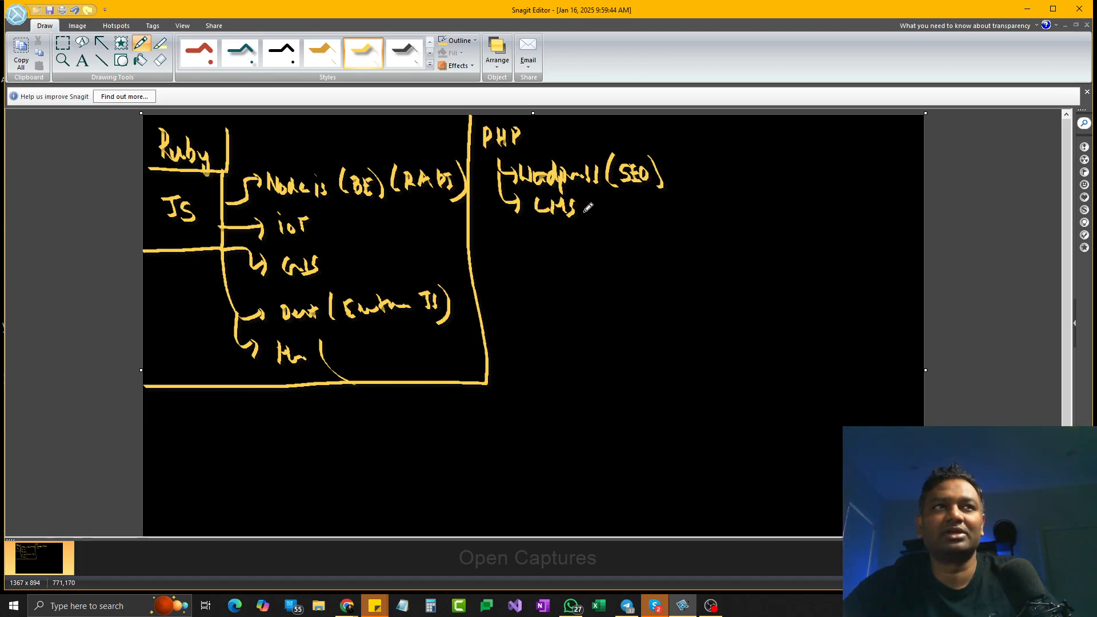
left_click_drag(581, 210, 612, 214)
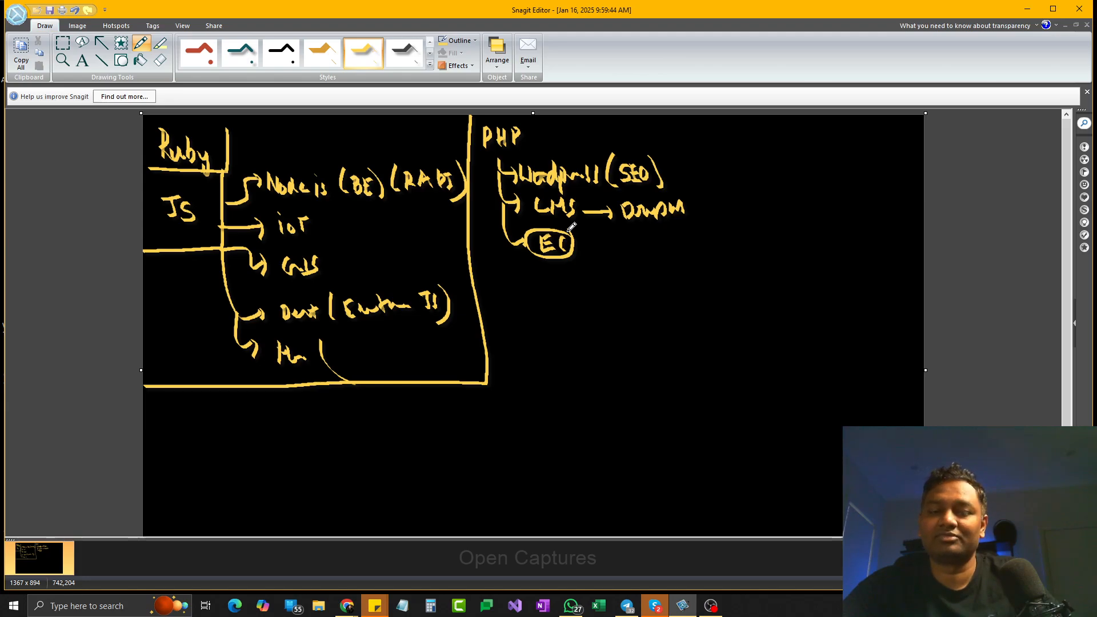
mouse_move(584, 243)
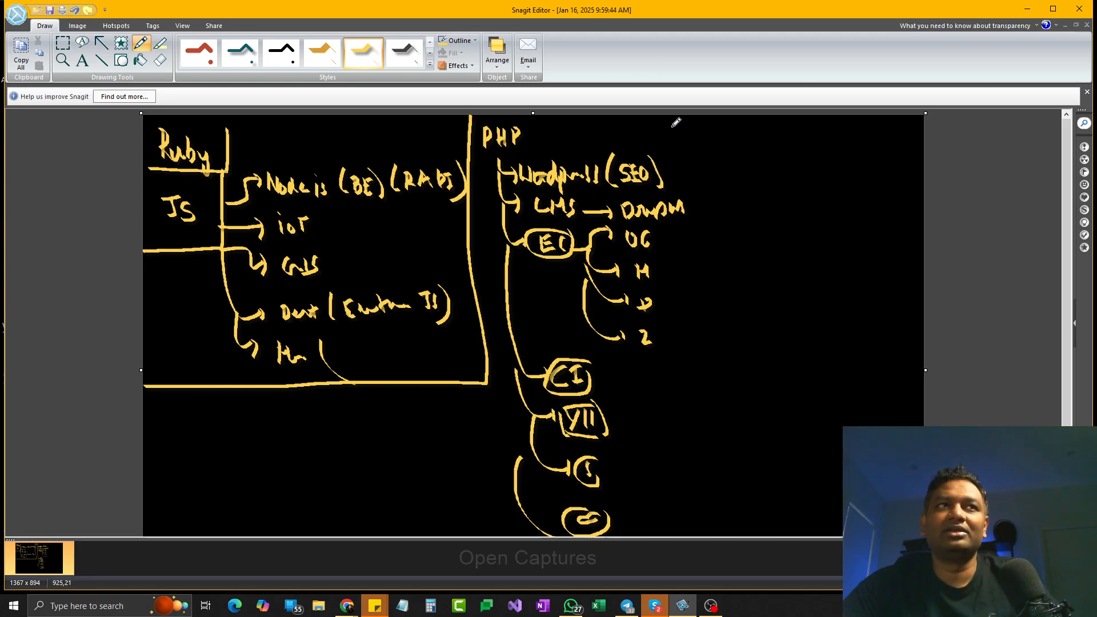
Draw a boxed WAMP/LAMP/XAMPP and MVC server stack list beside the PHP frameworks.
left_click_drag(672, 136, 707, 136)
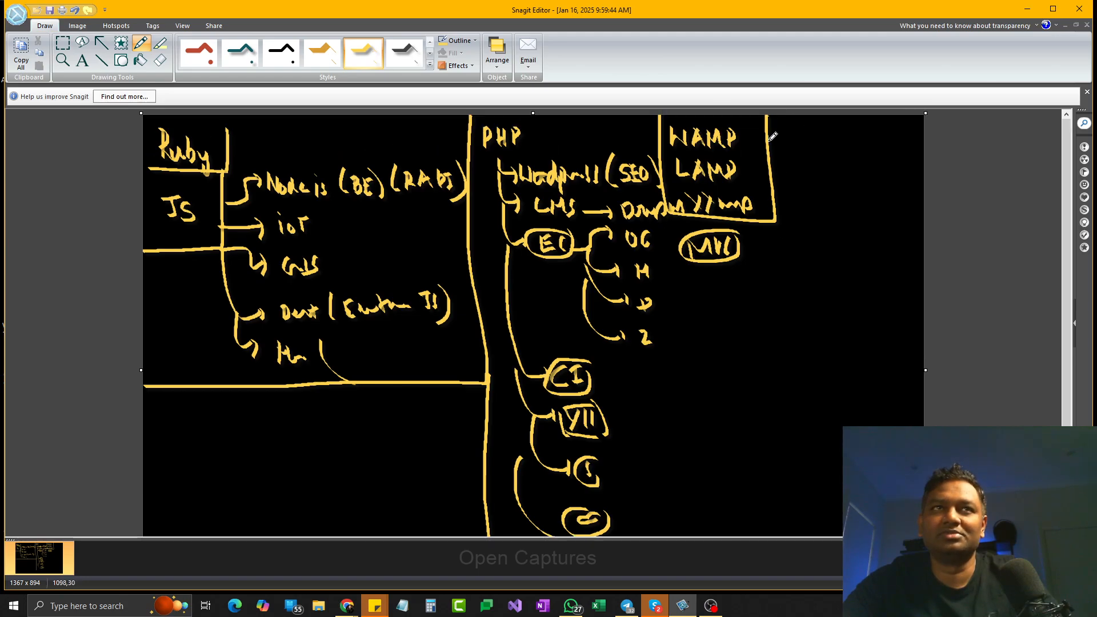
scroll("down", 3)
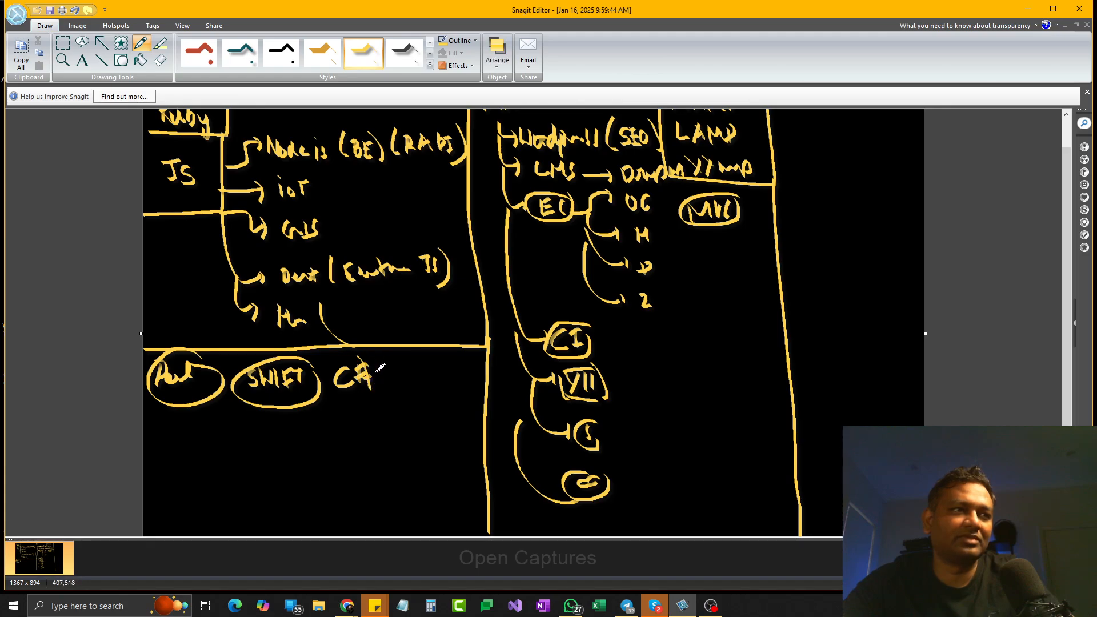
Write and circle C# Xamarin, Kotlin, React Native and Flutter in the mobile languages rows.
left_click_drag(382, 366, 430, 391)
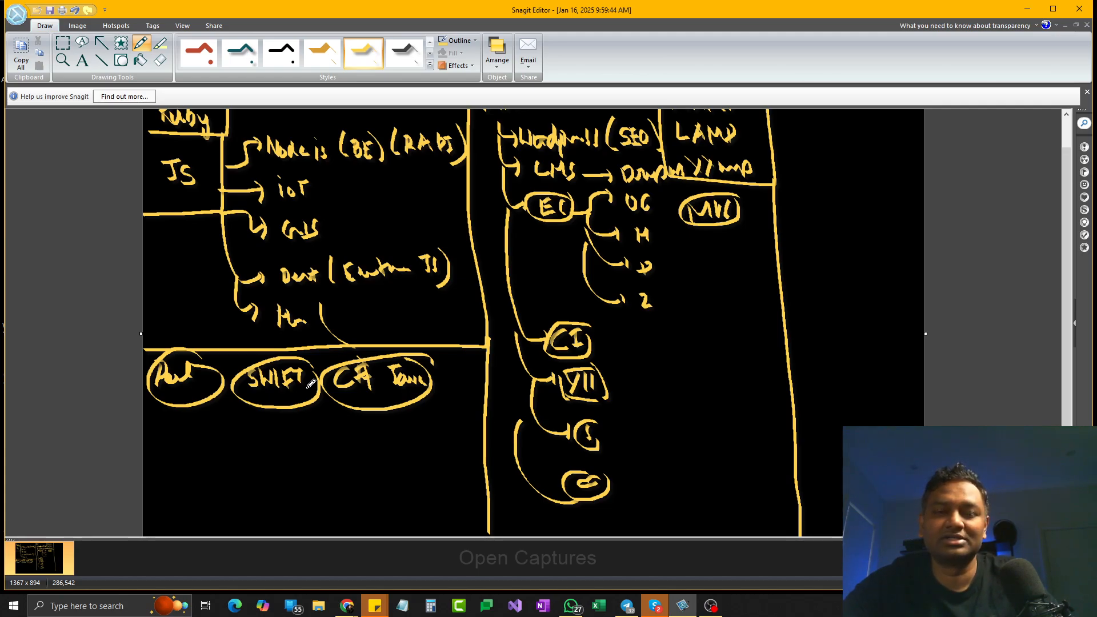
mouse_move(311, 384)
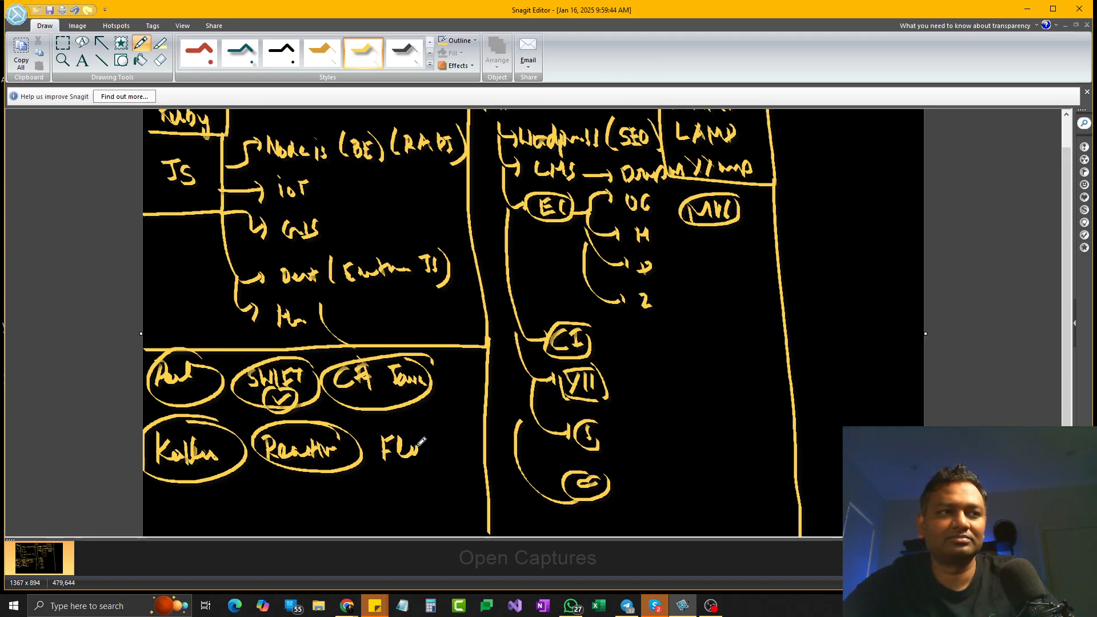
left_click_drag(382, 448, 466, 451)
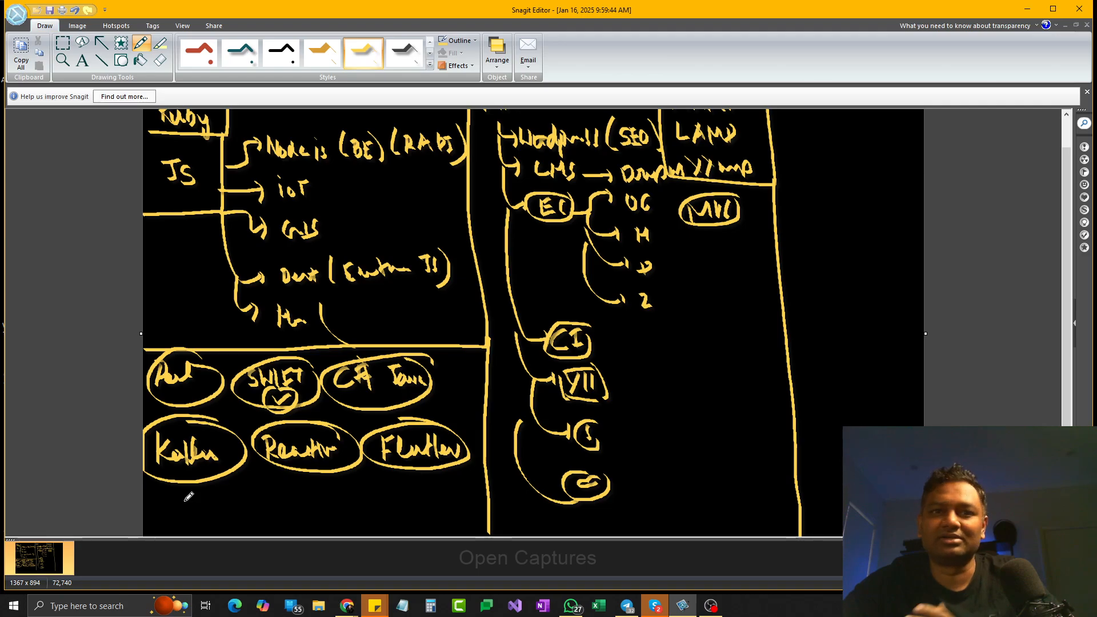
Draw a circled C with an arrow leading to a circled IoT at the bottom left.
left_click_drag(181, 497, 210, 514)
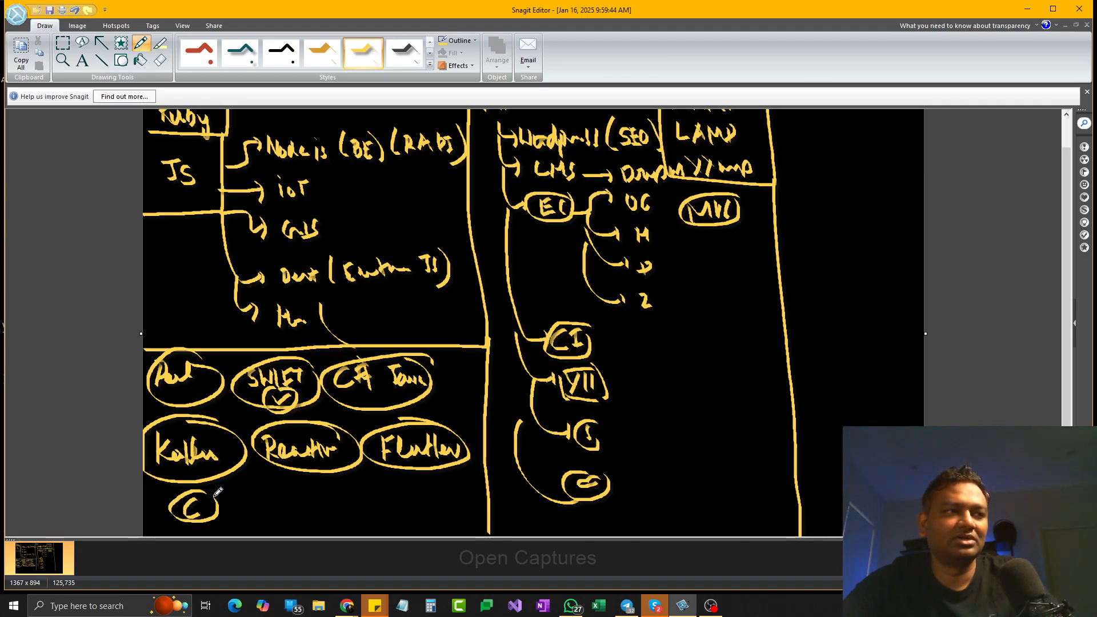
left_click_drag(221, 507, 273, 508)
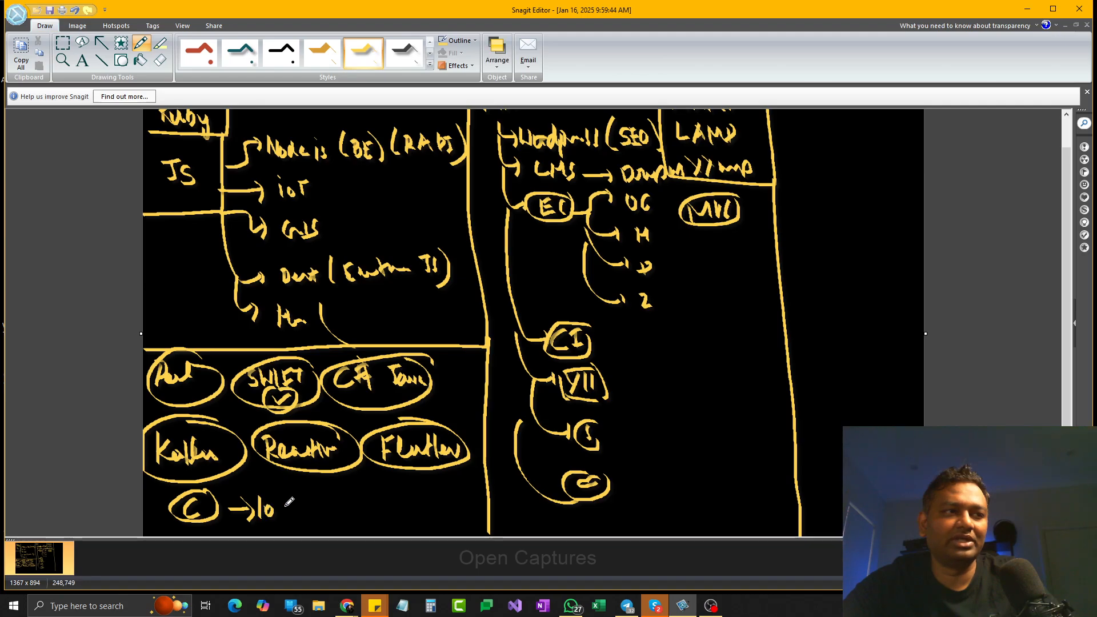
left_click_drag(263, 491, 310, 521)
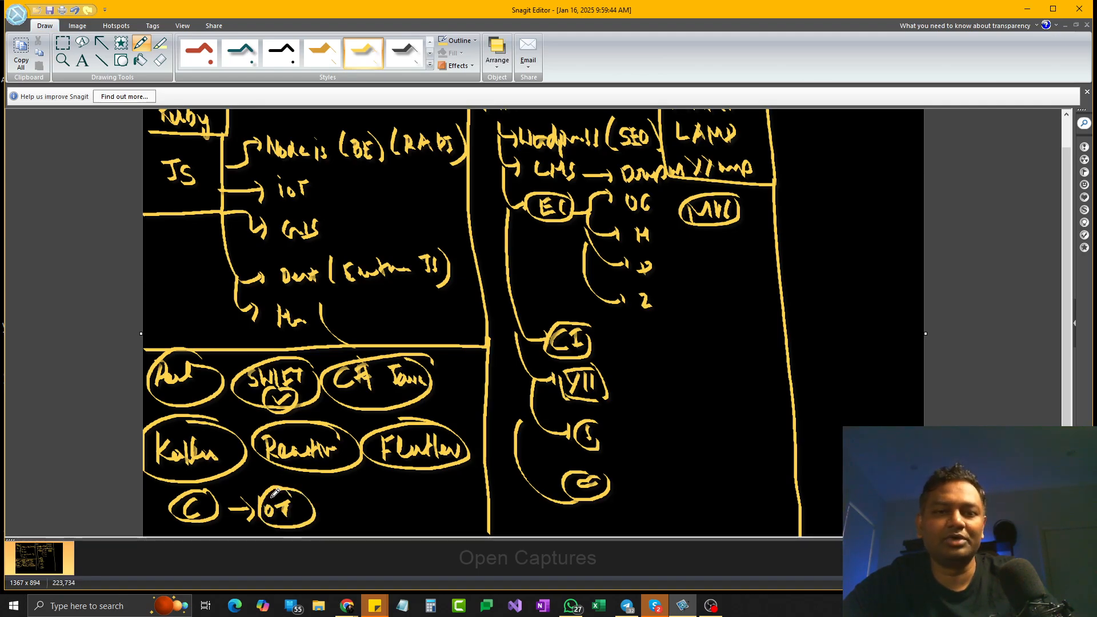